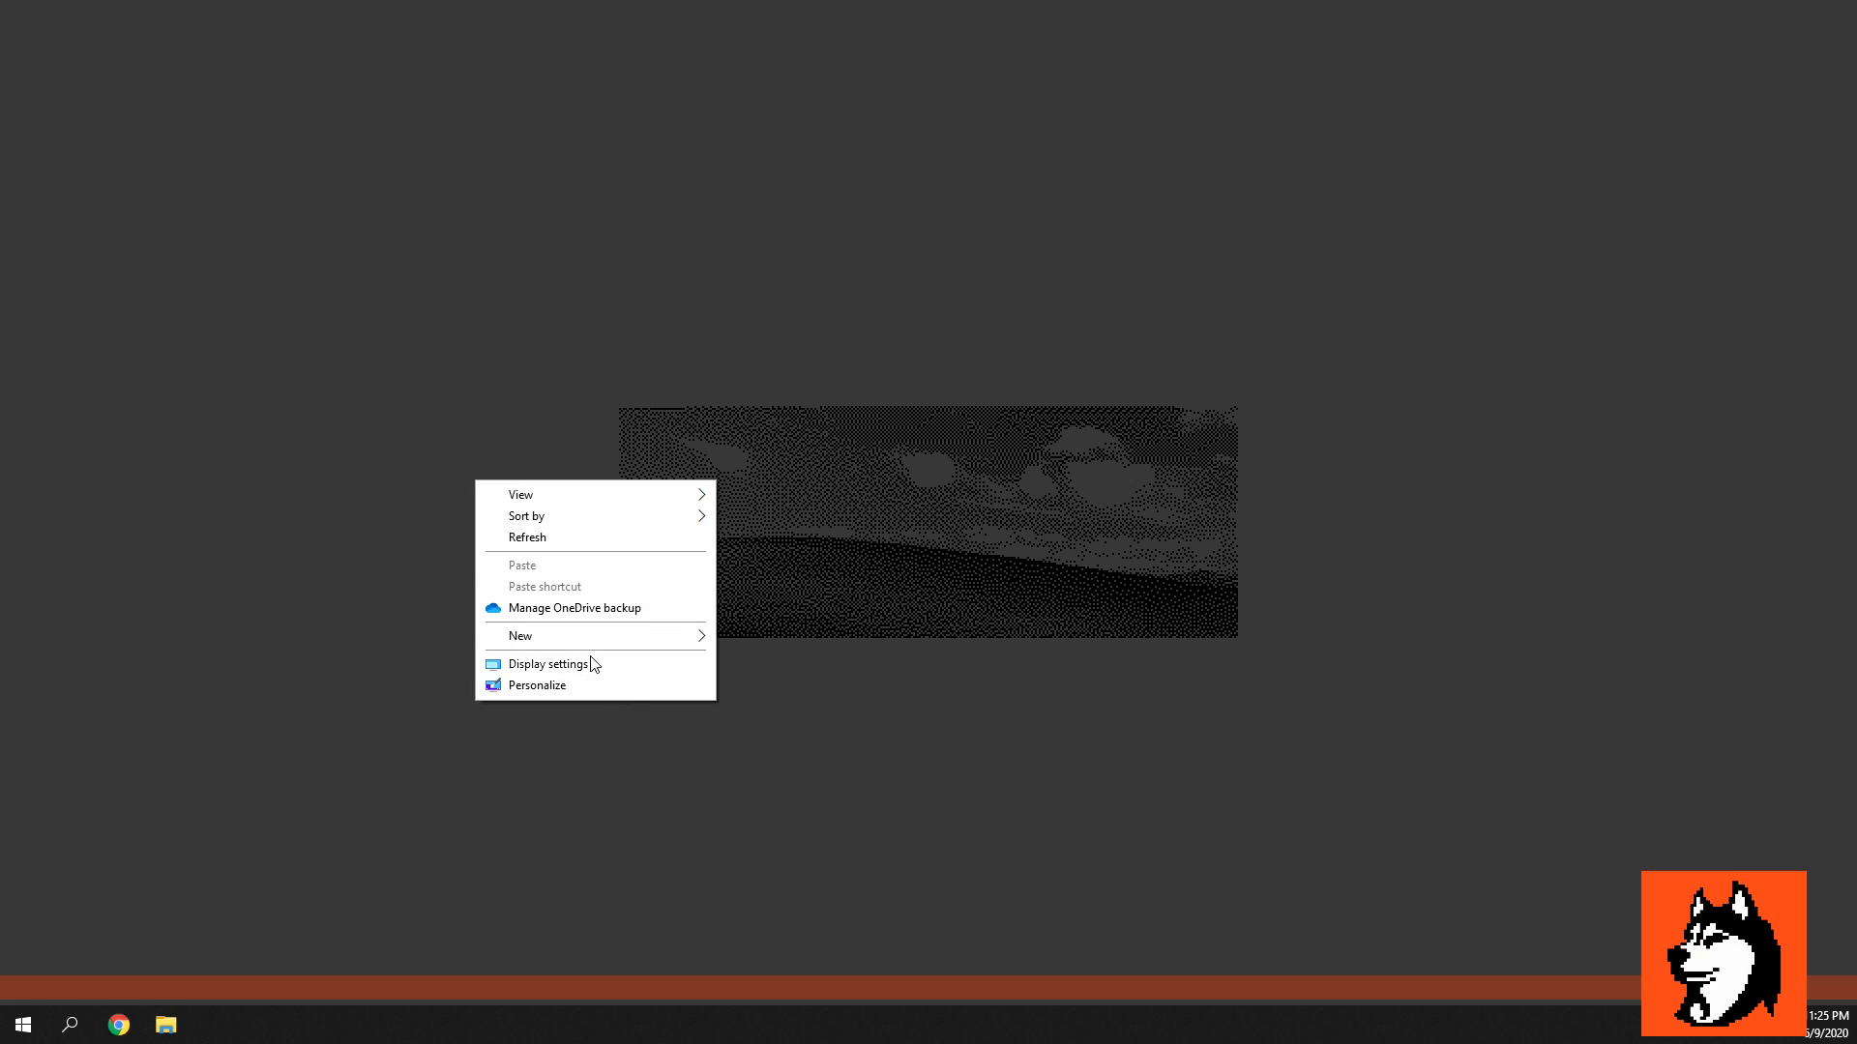
Step: Go from the desktop into Display settings and on to Advanced display settings for Display 1
{"action": "left_click", "coordinate": [550, 663]}
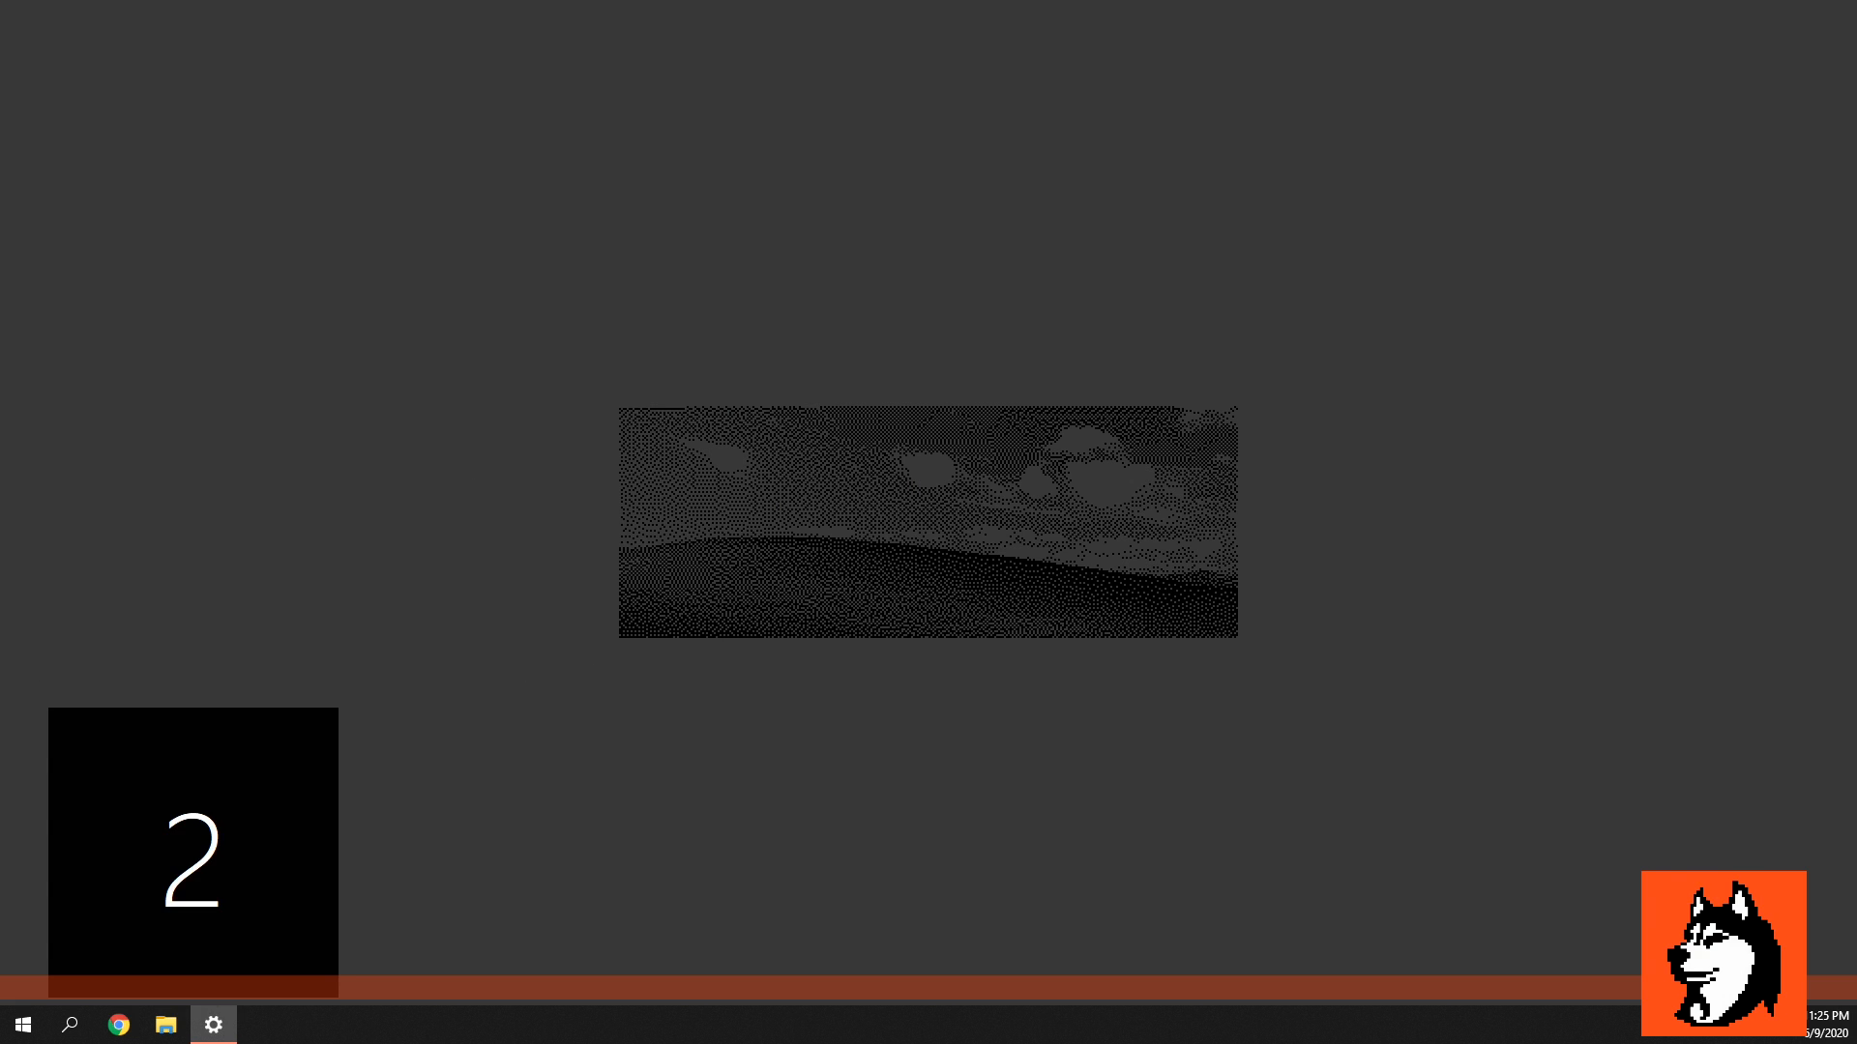
{"action": "left_click", "coordinate": [213, 1025]}
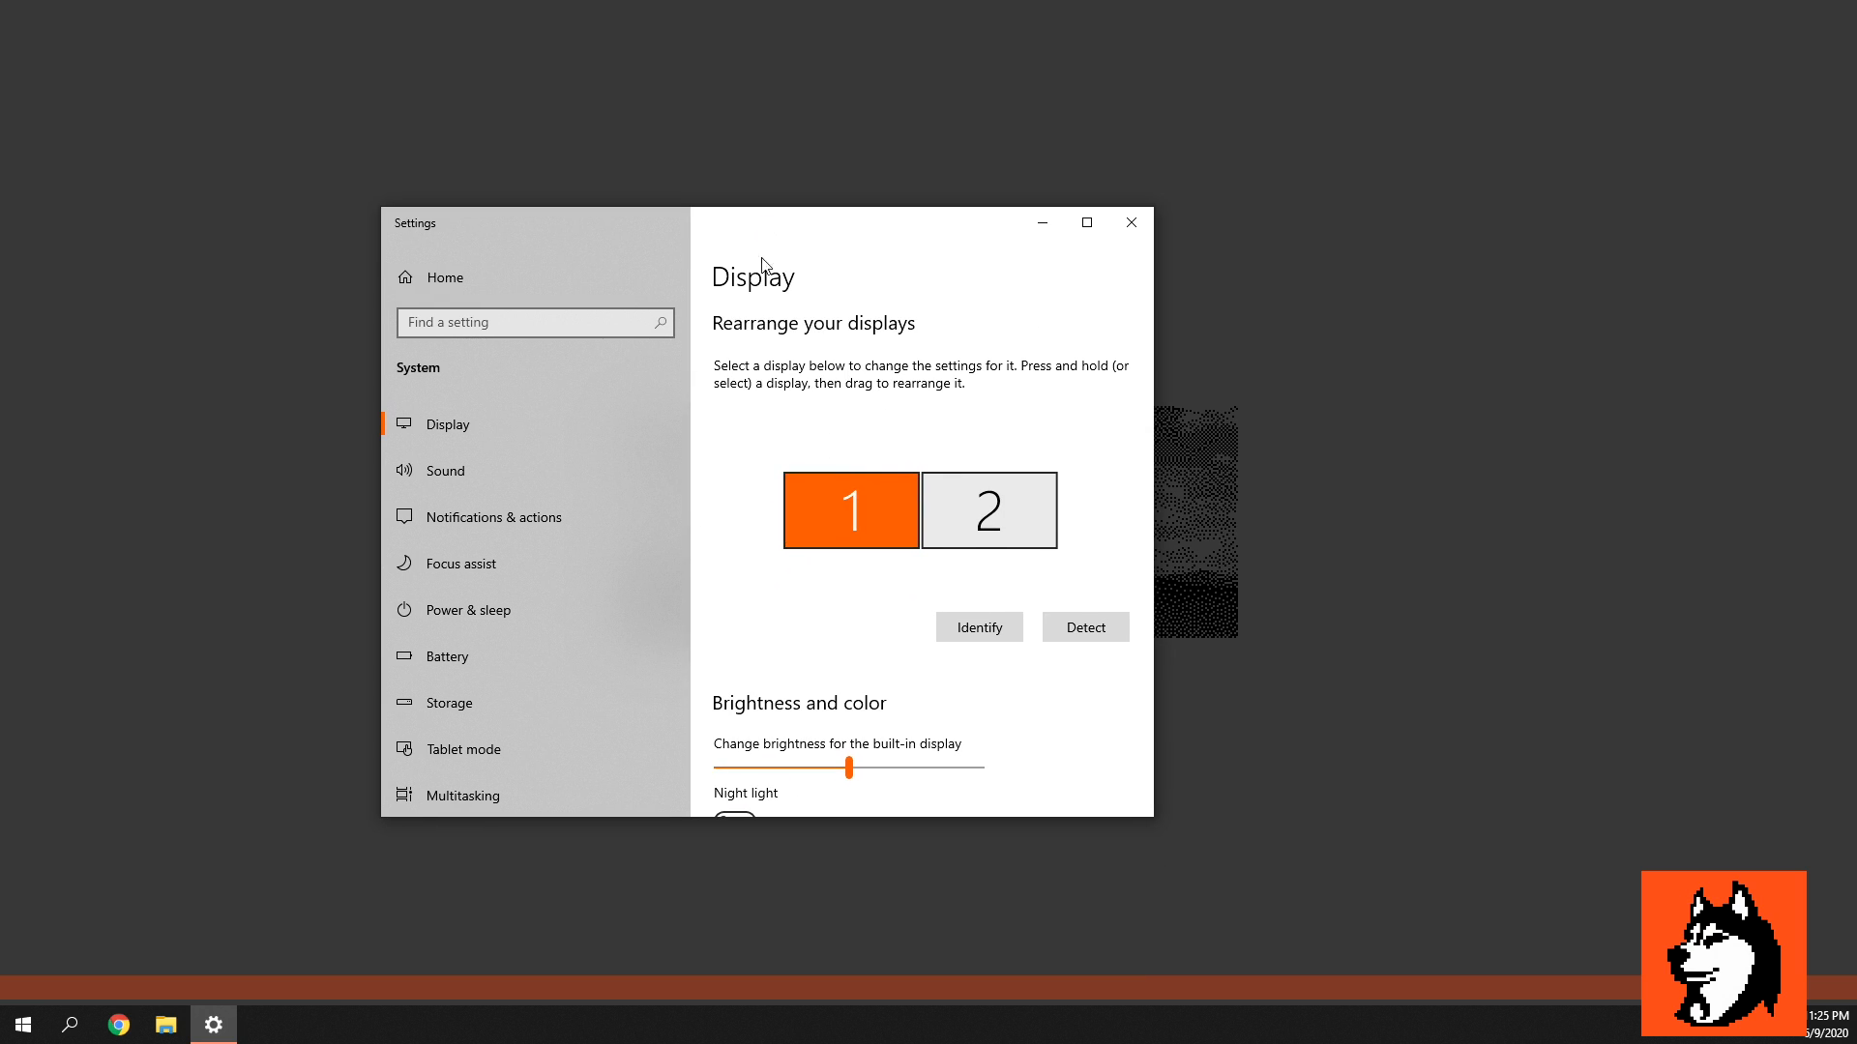
{"action": "scroll", "scroll_direction": "down", "scroll_amount": 3}
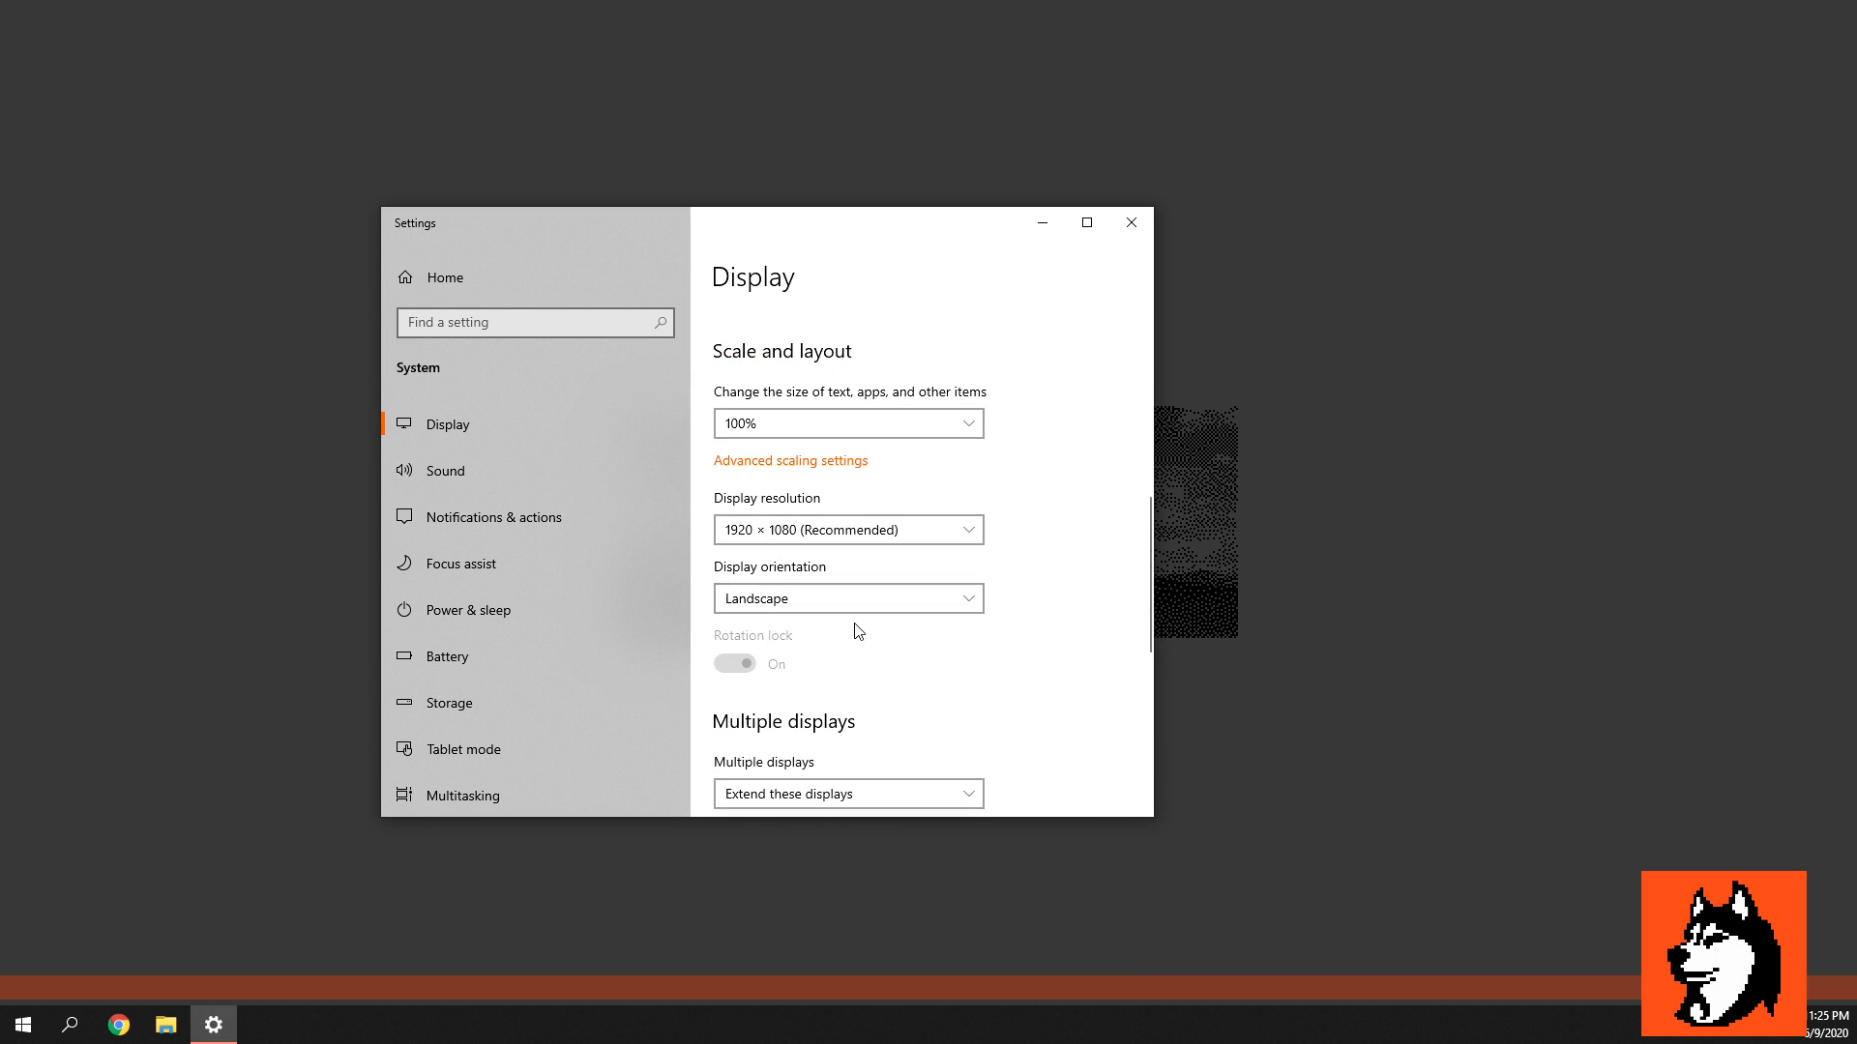
{"action": "scroll", "scroll_direction": "down", "scroll_amount": 3}
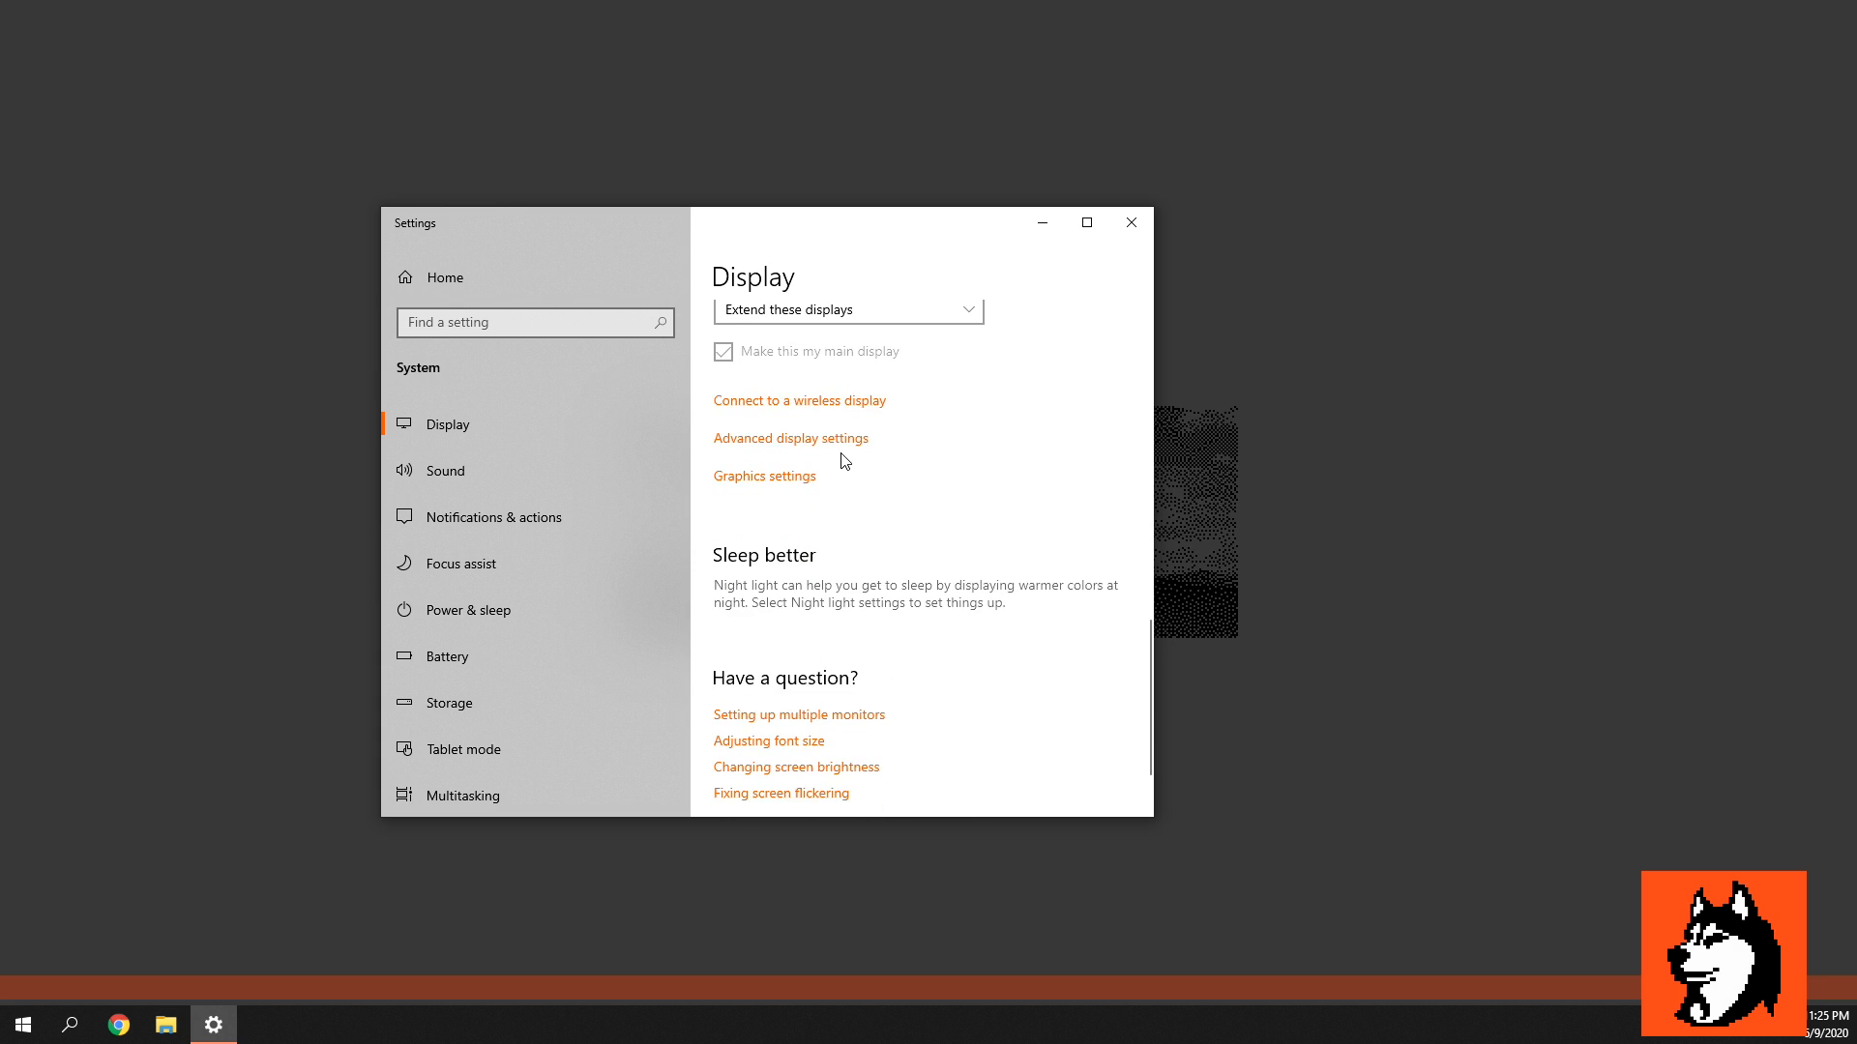
{"action": "left_click", "coordinate": [789, 437]}
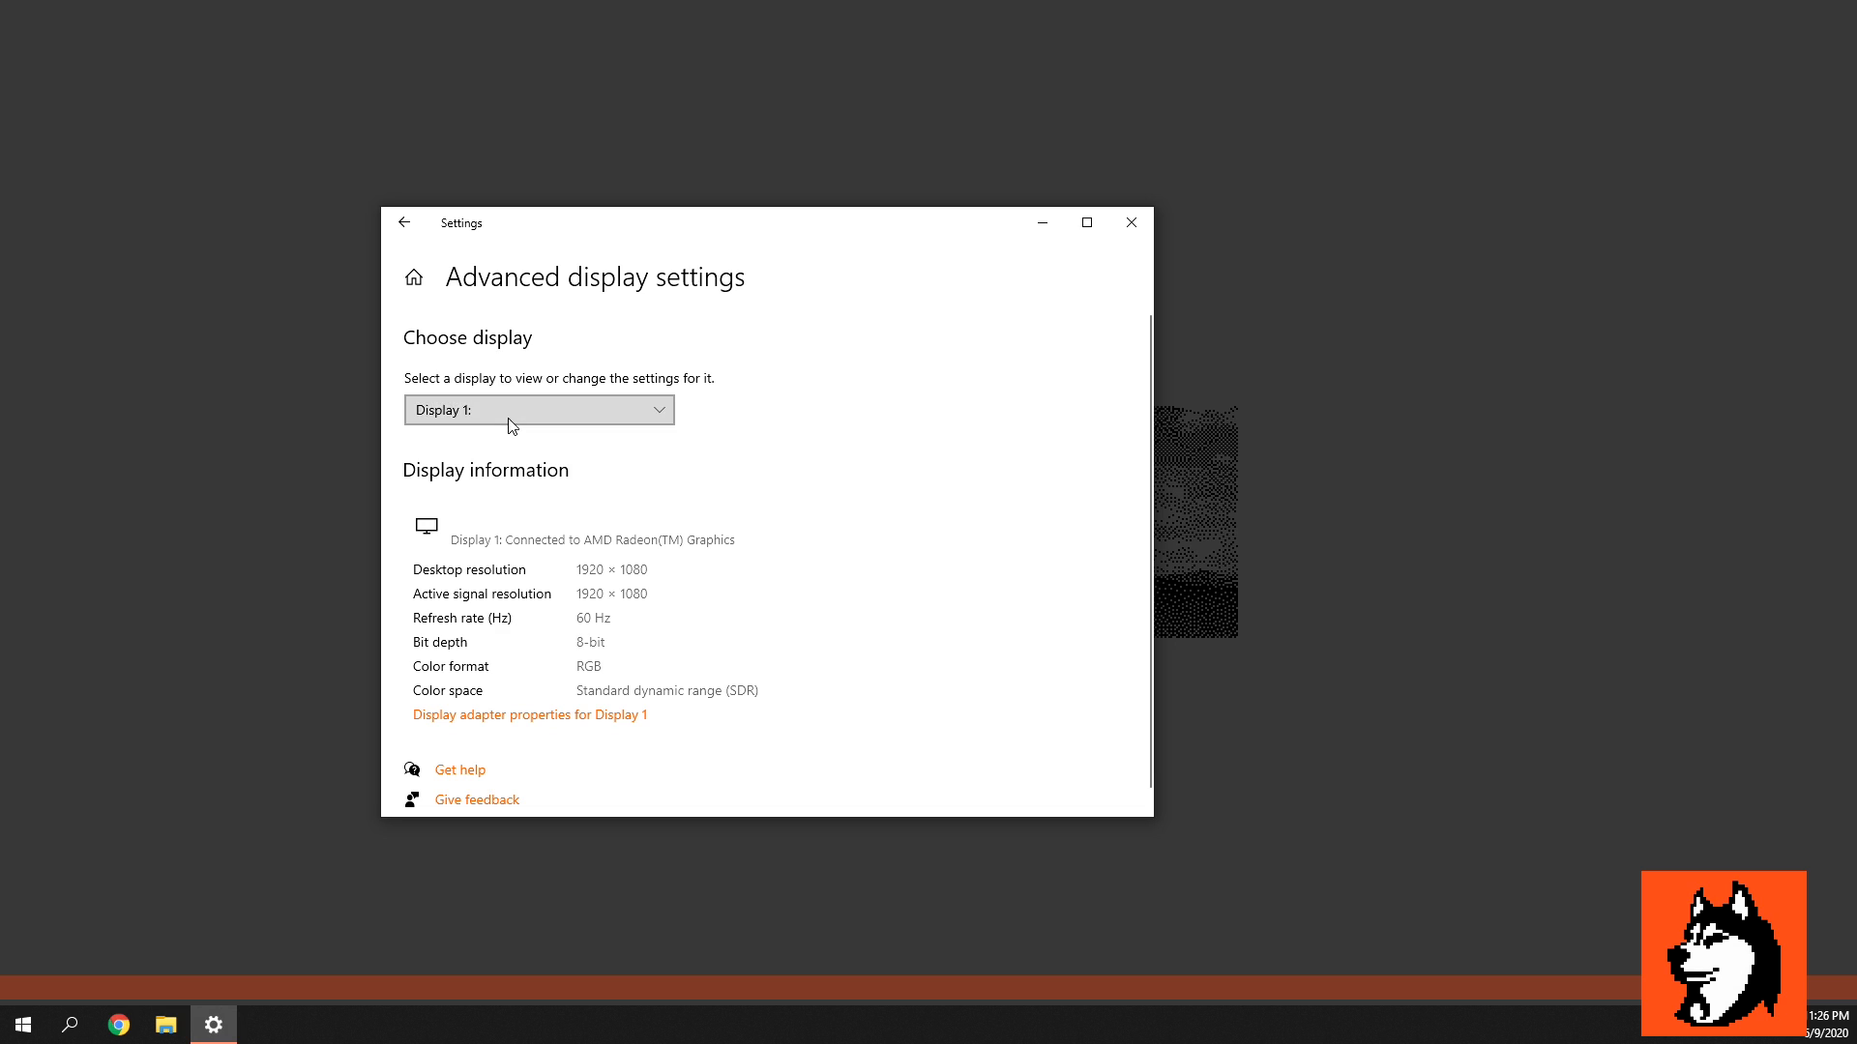
Step: Choose Display 2: Elgato in the display dropdown to show its 1920×1080, 60 Hz details
{"action": "left_click", "coordinate": [537, 410]}
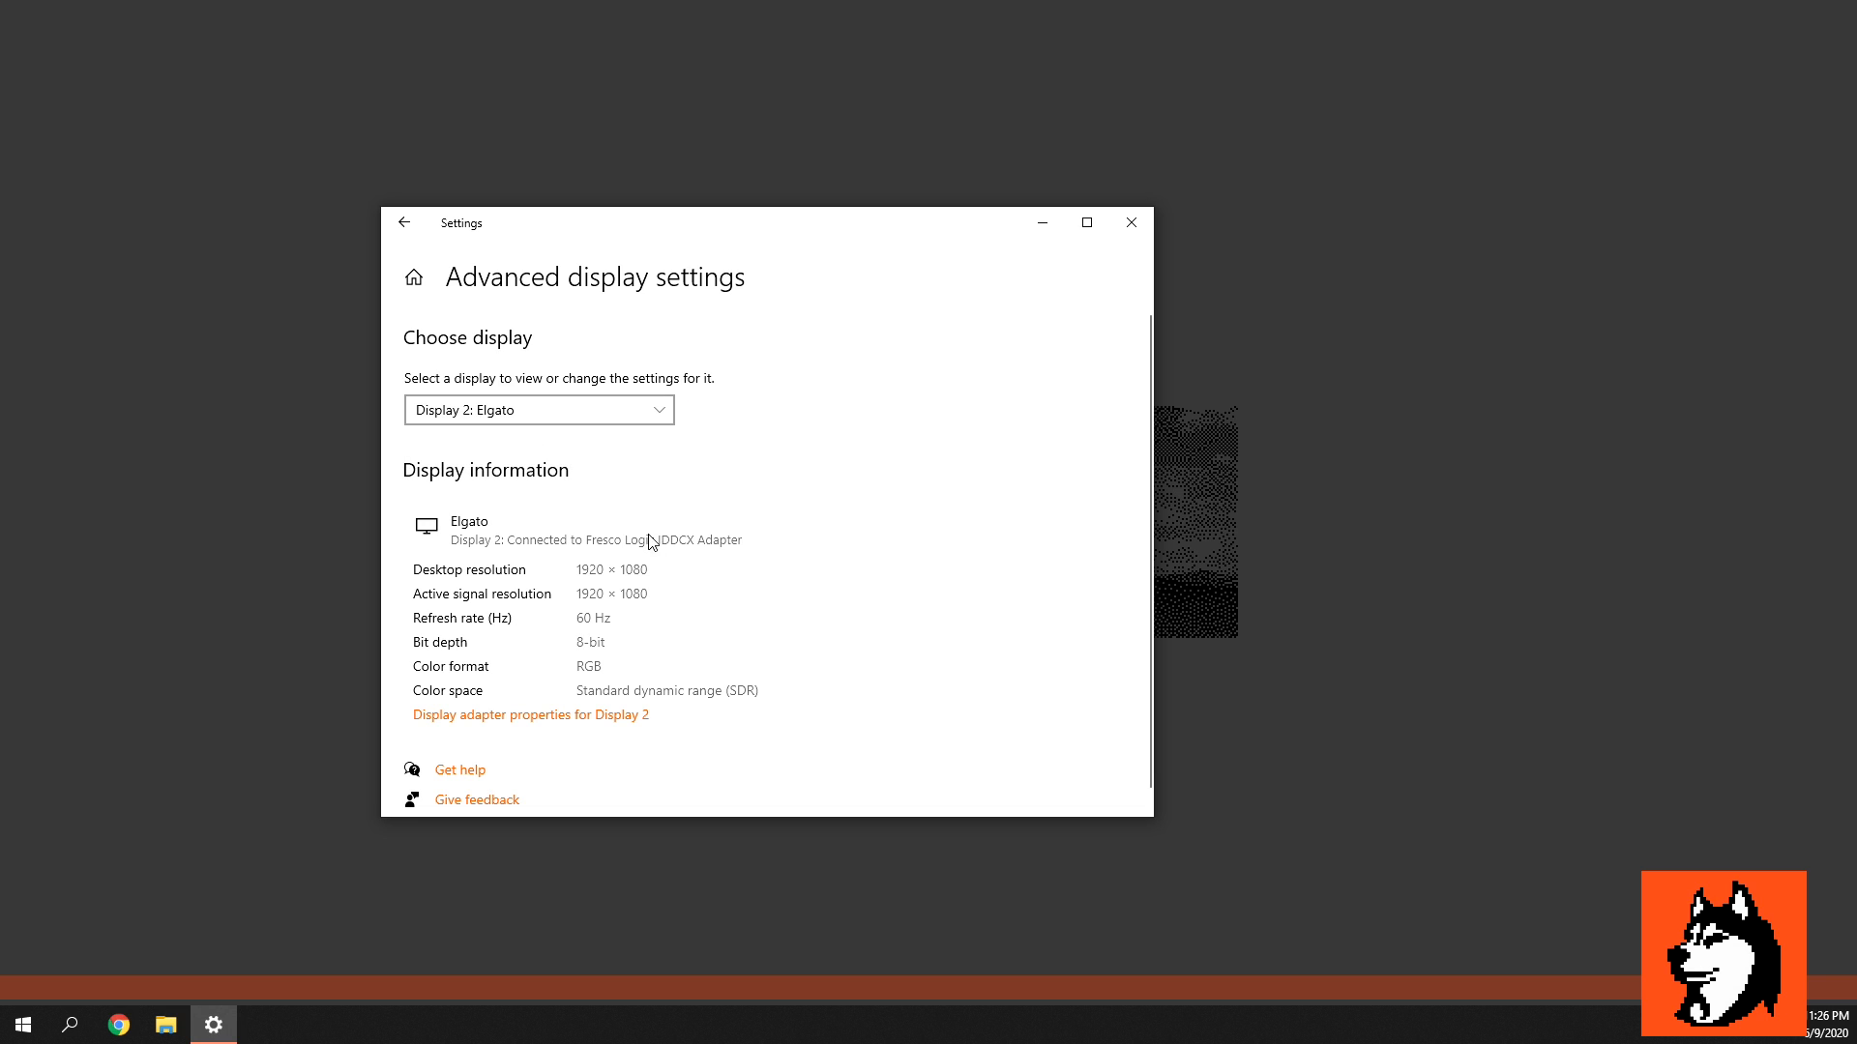
{"action": "mouse_move", "coordinate": [464, 530]}
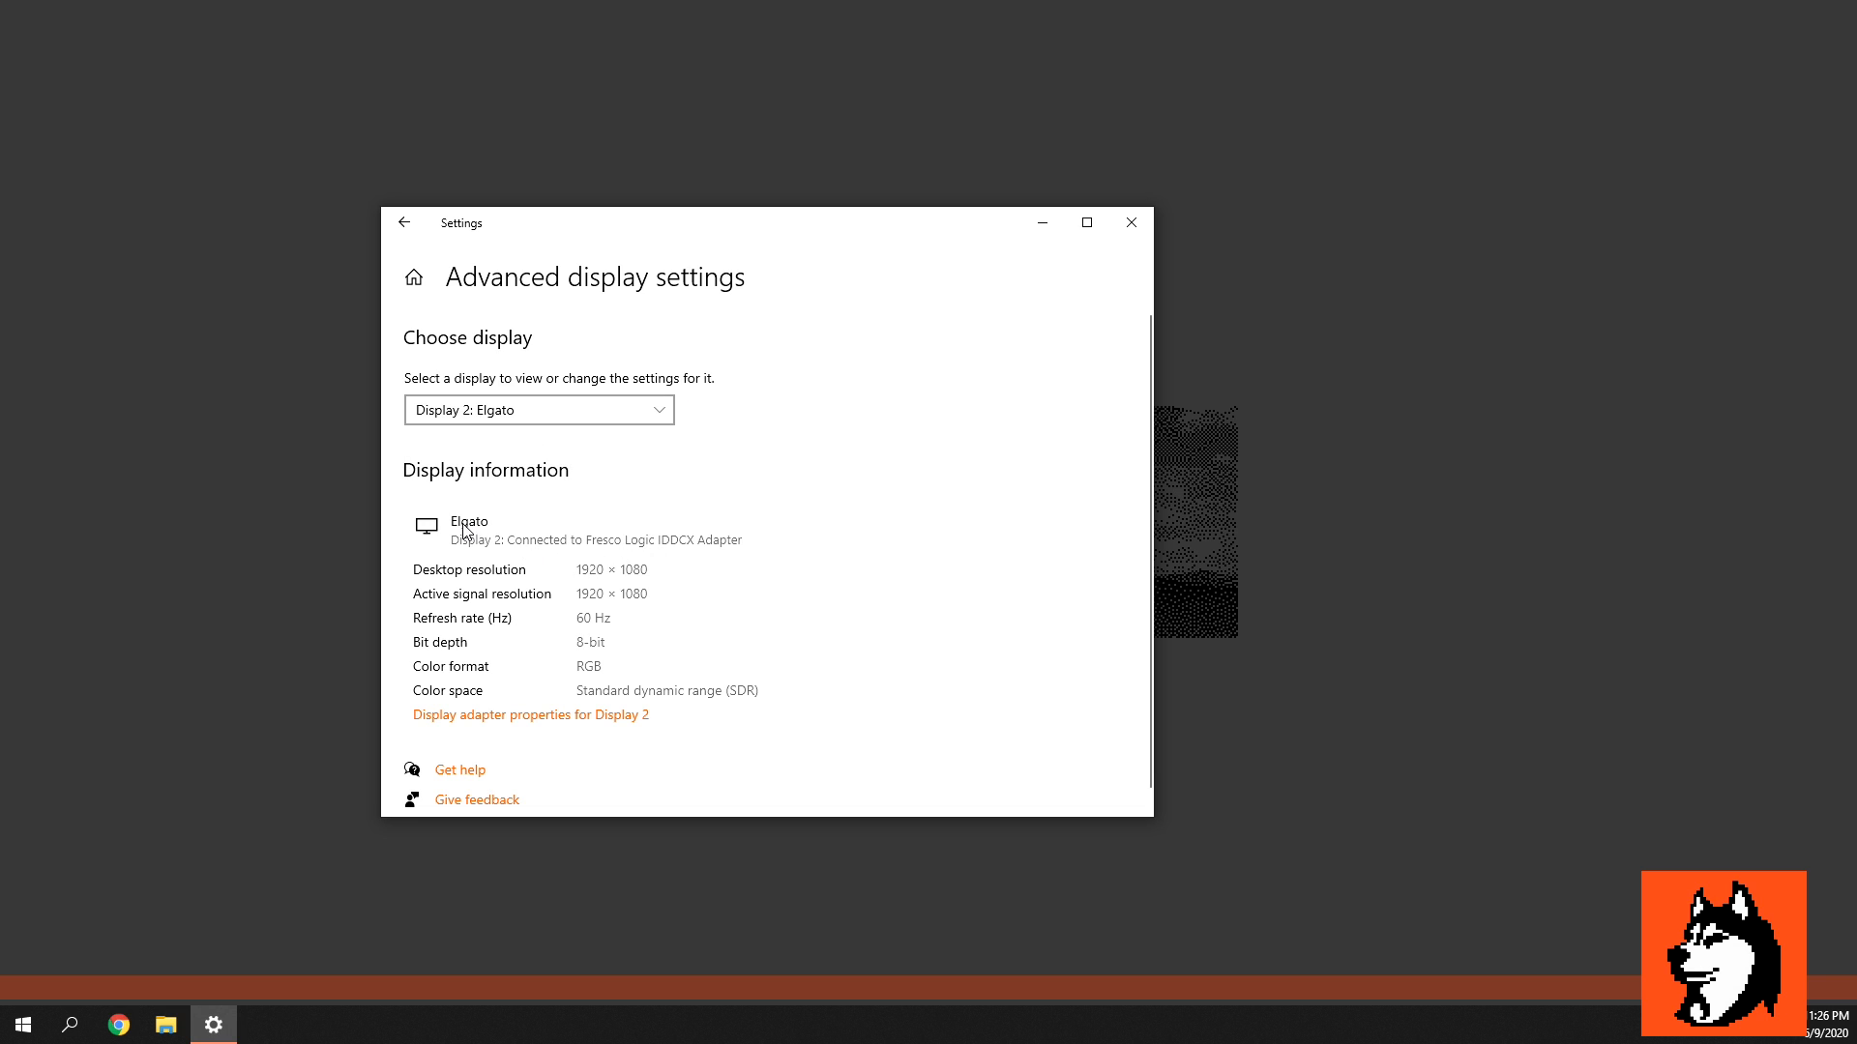
{"action": "mouse_move", "coordinate": [610, 561]}
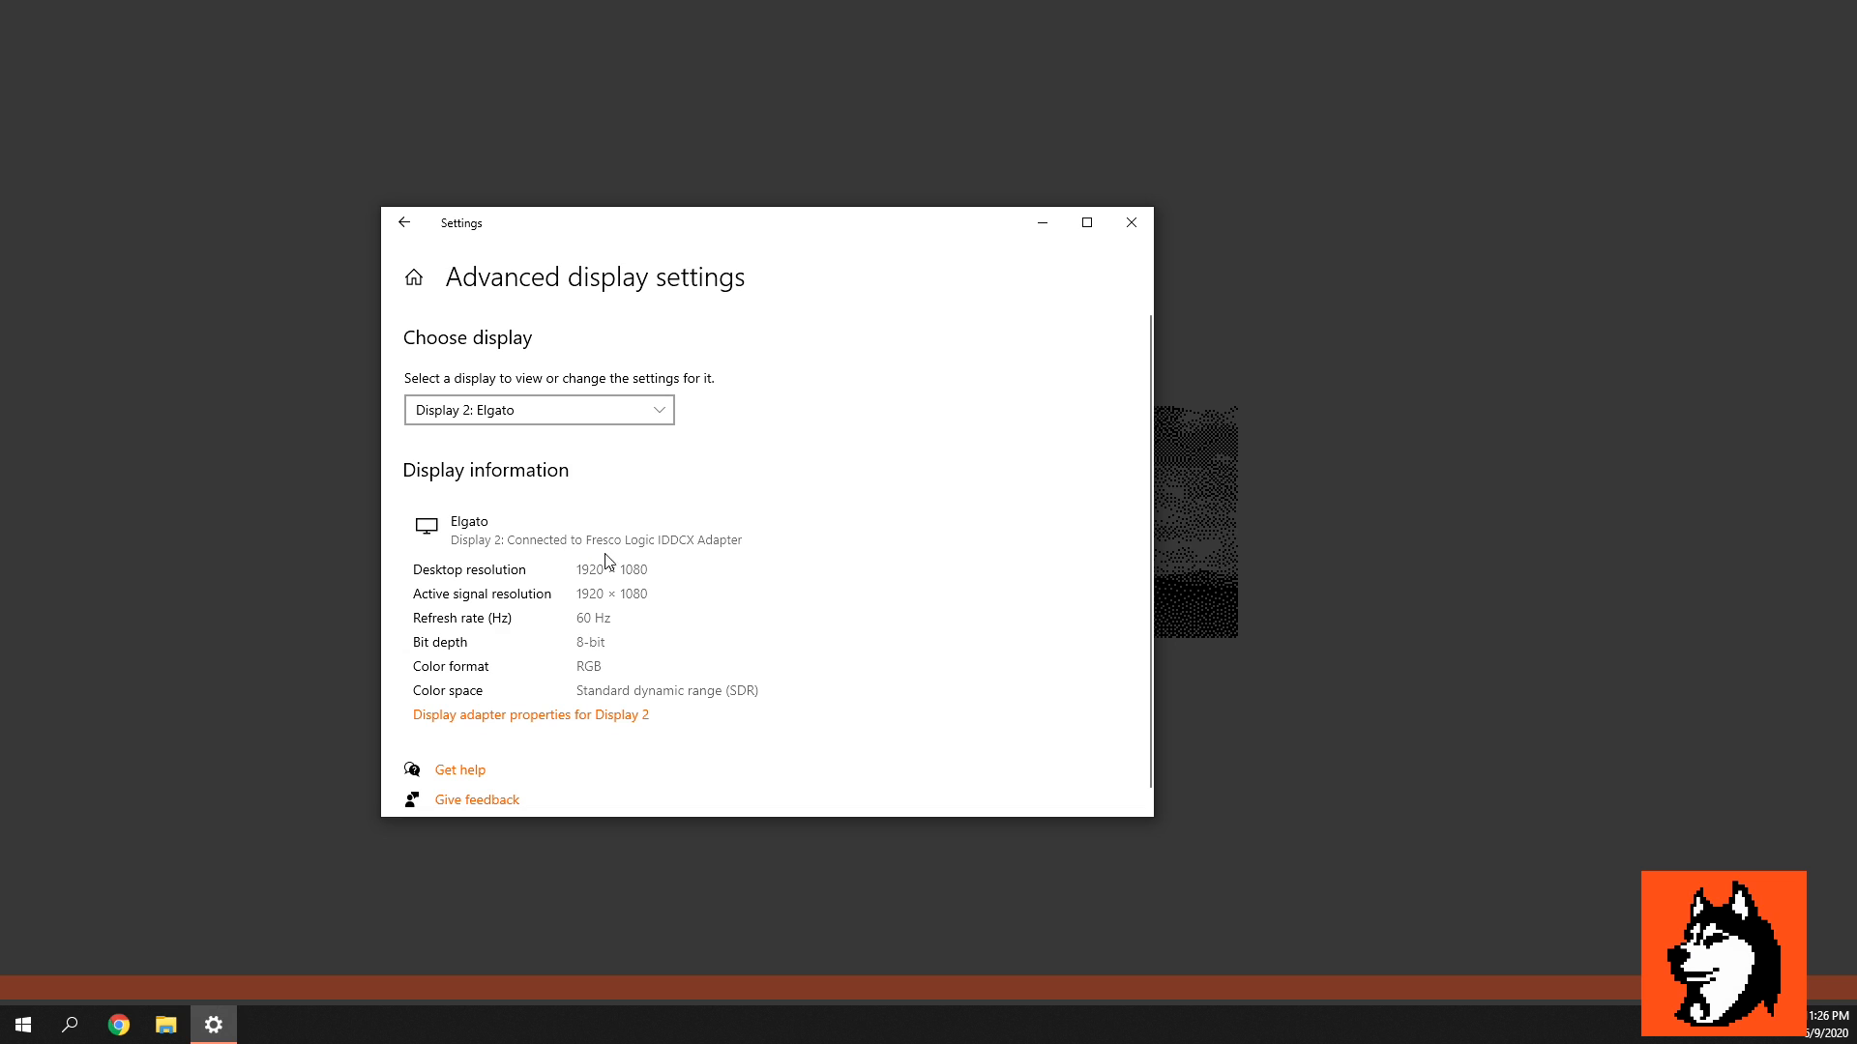
{"action": "mouse_move", "coordinate": [658, 557]}
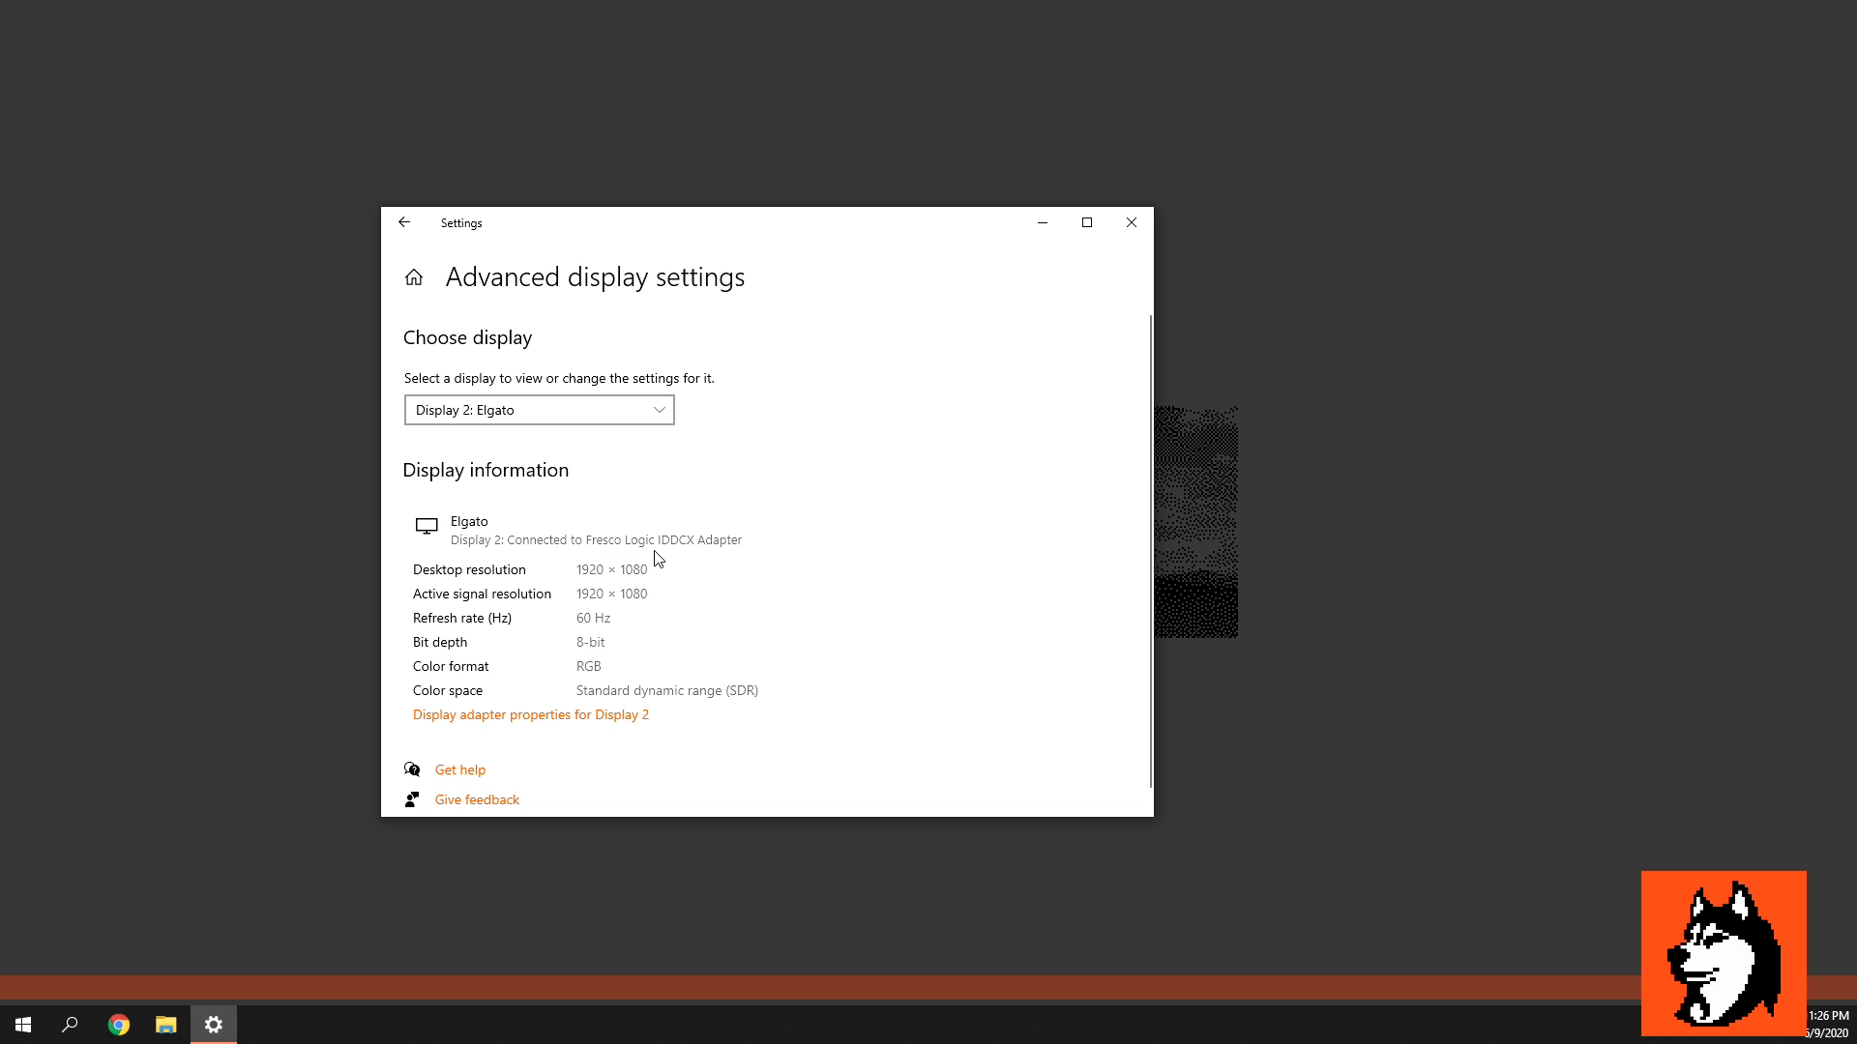
{"action": "mouse_move", "coordinate": [665, 557]}
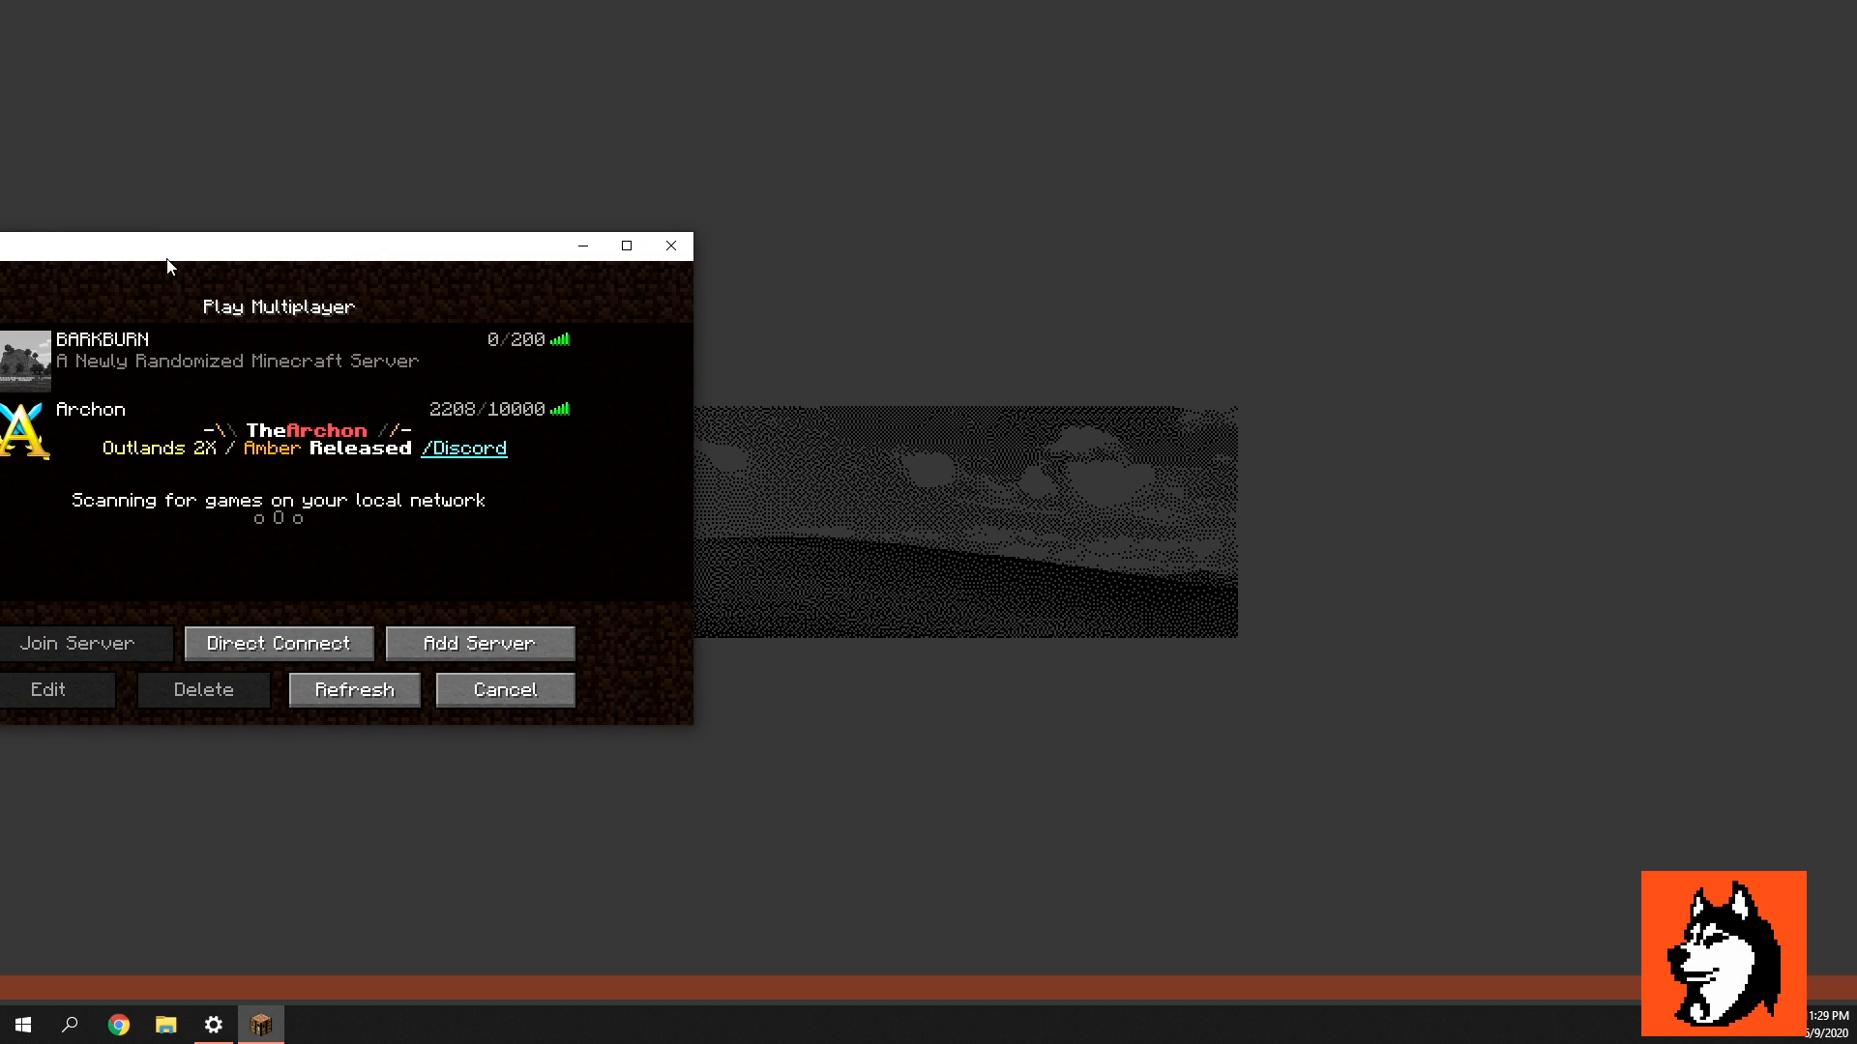
Step: Select the BARKBURN server in the multiplayer list and join it
{"action": "left_click", "coordinate": [627, 245]}
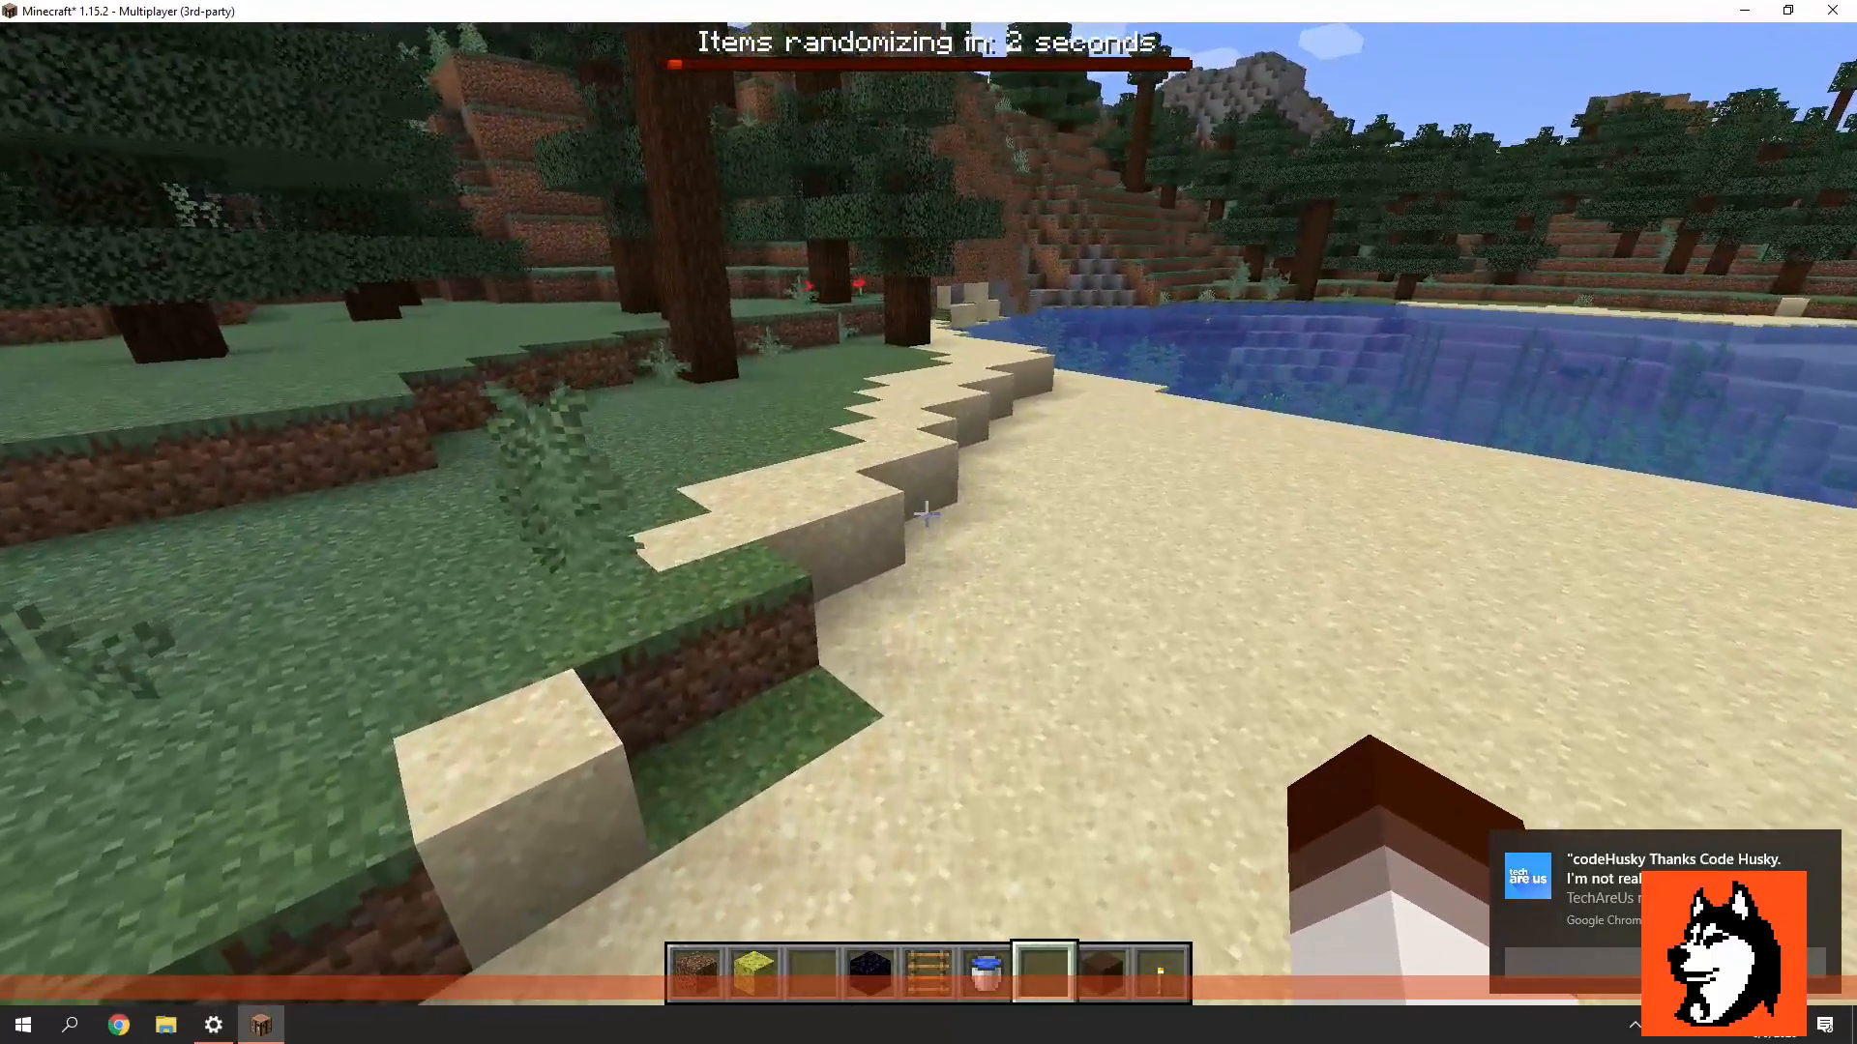
Step: Pause Minecraft with Escape and pick an option from the game menu
{"action": "key", "text": "Escape"}
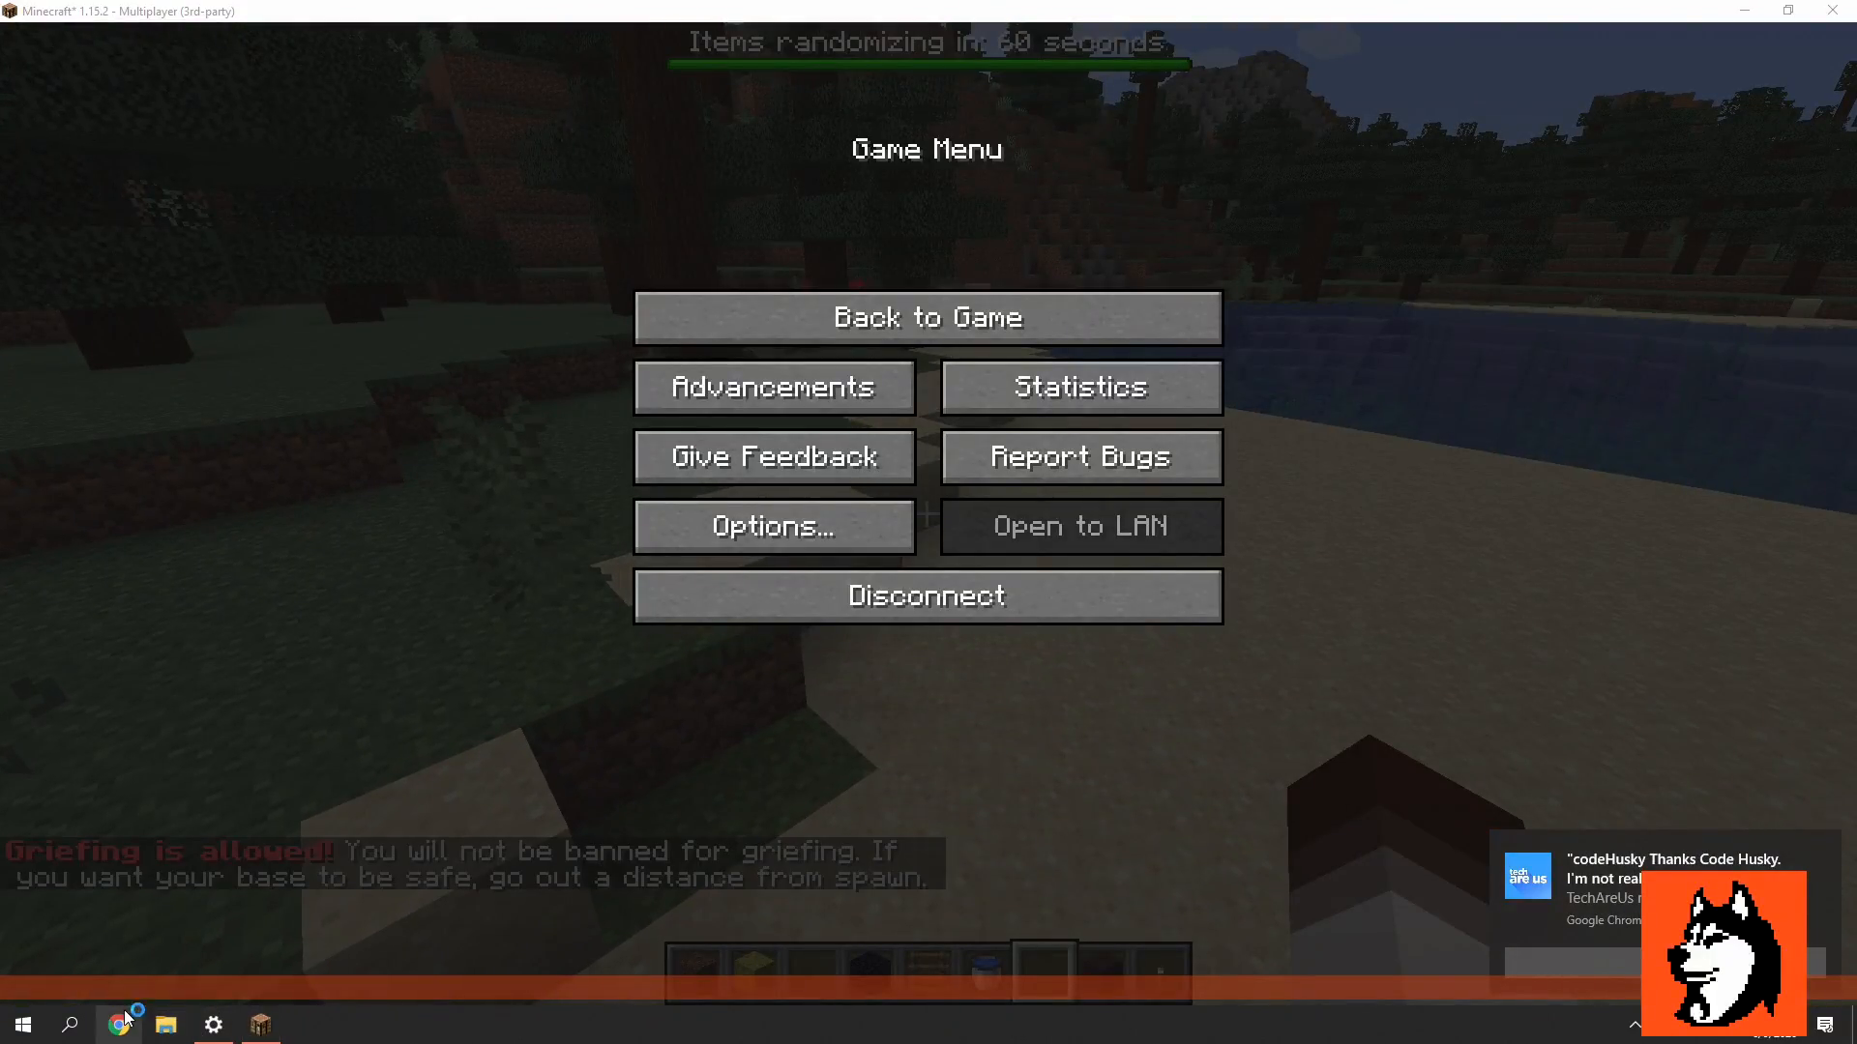
{"action": "left_click", "coordinate": [118, 1022]}
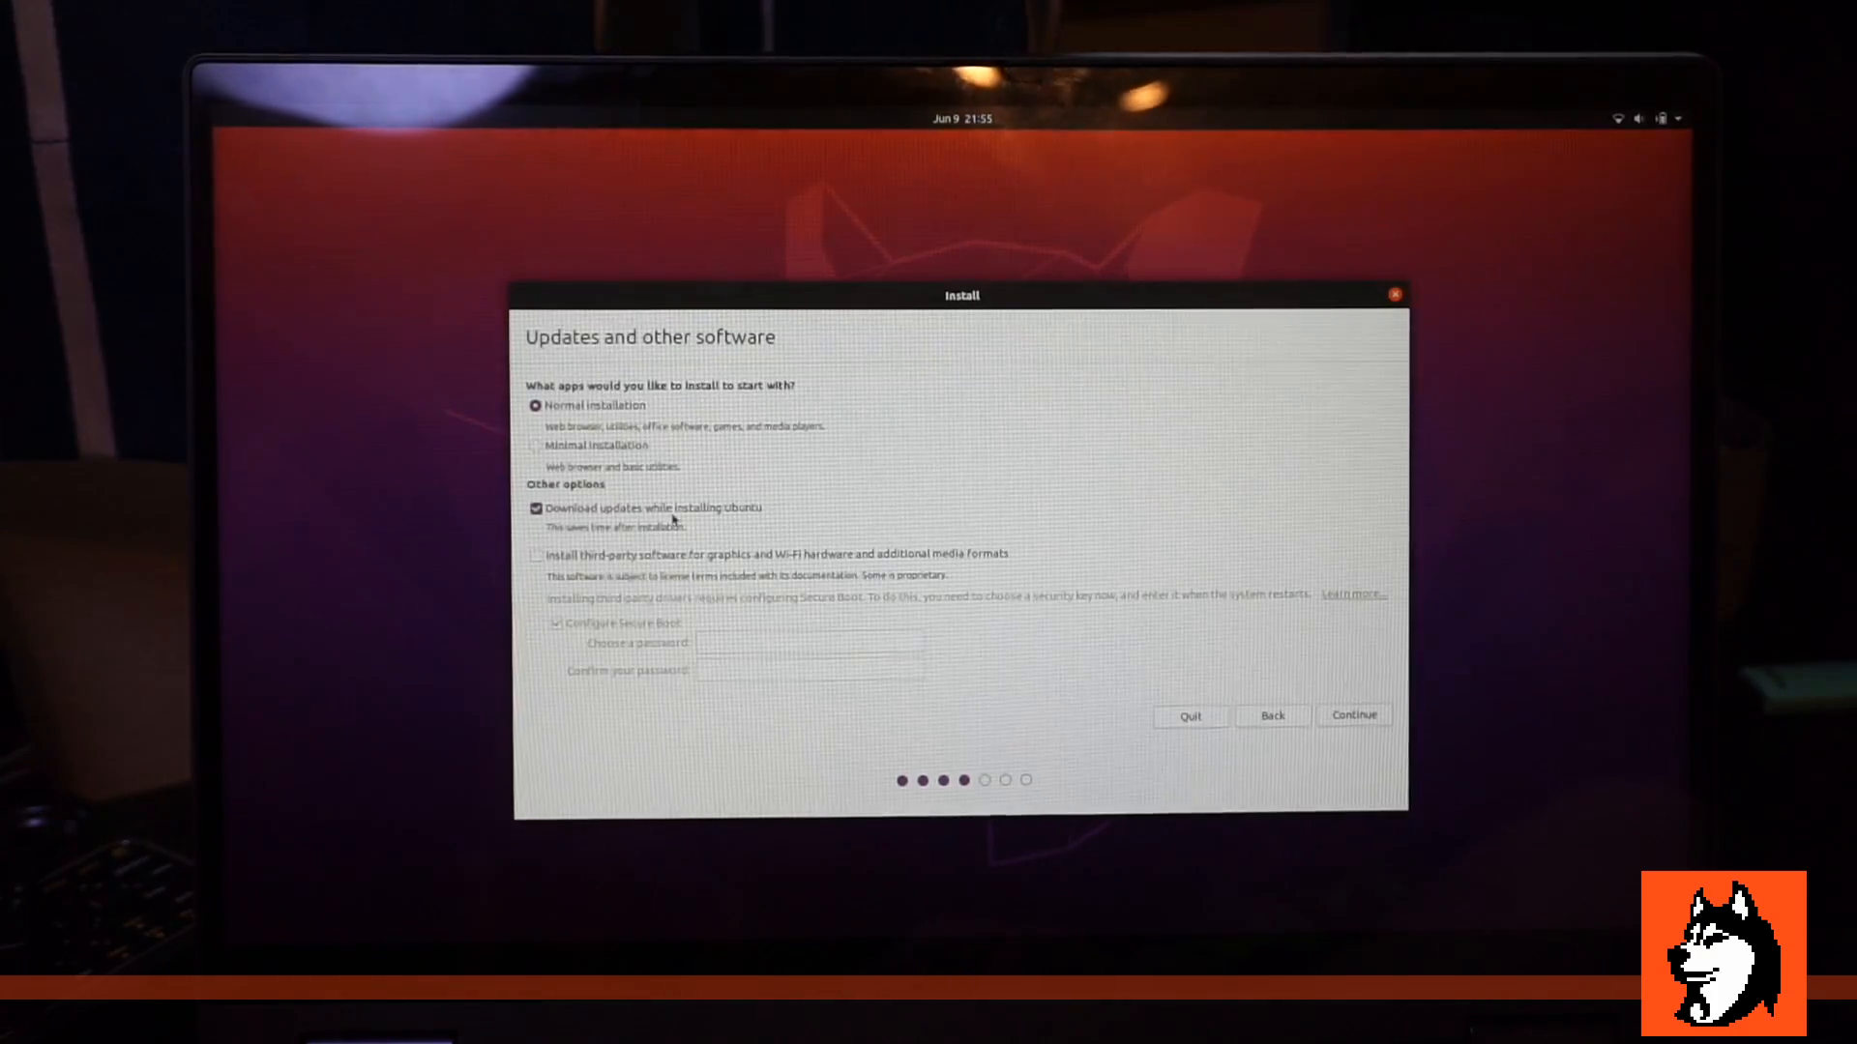
Step: Tick third-party software for graphics and Wi-Fi hardware and continue the installation
{"action": "left_click", "coordinate": [536, 553]}
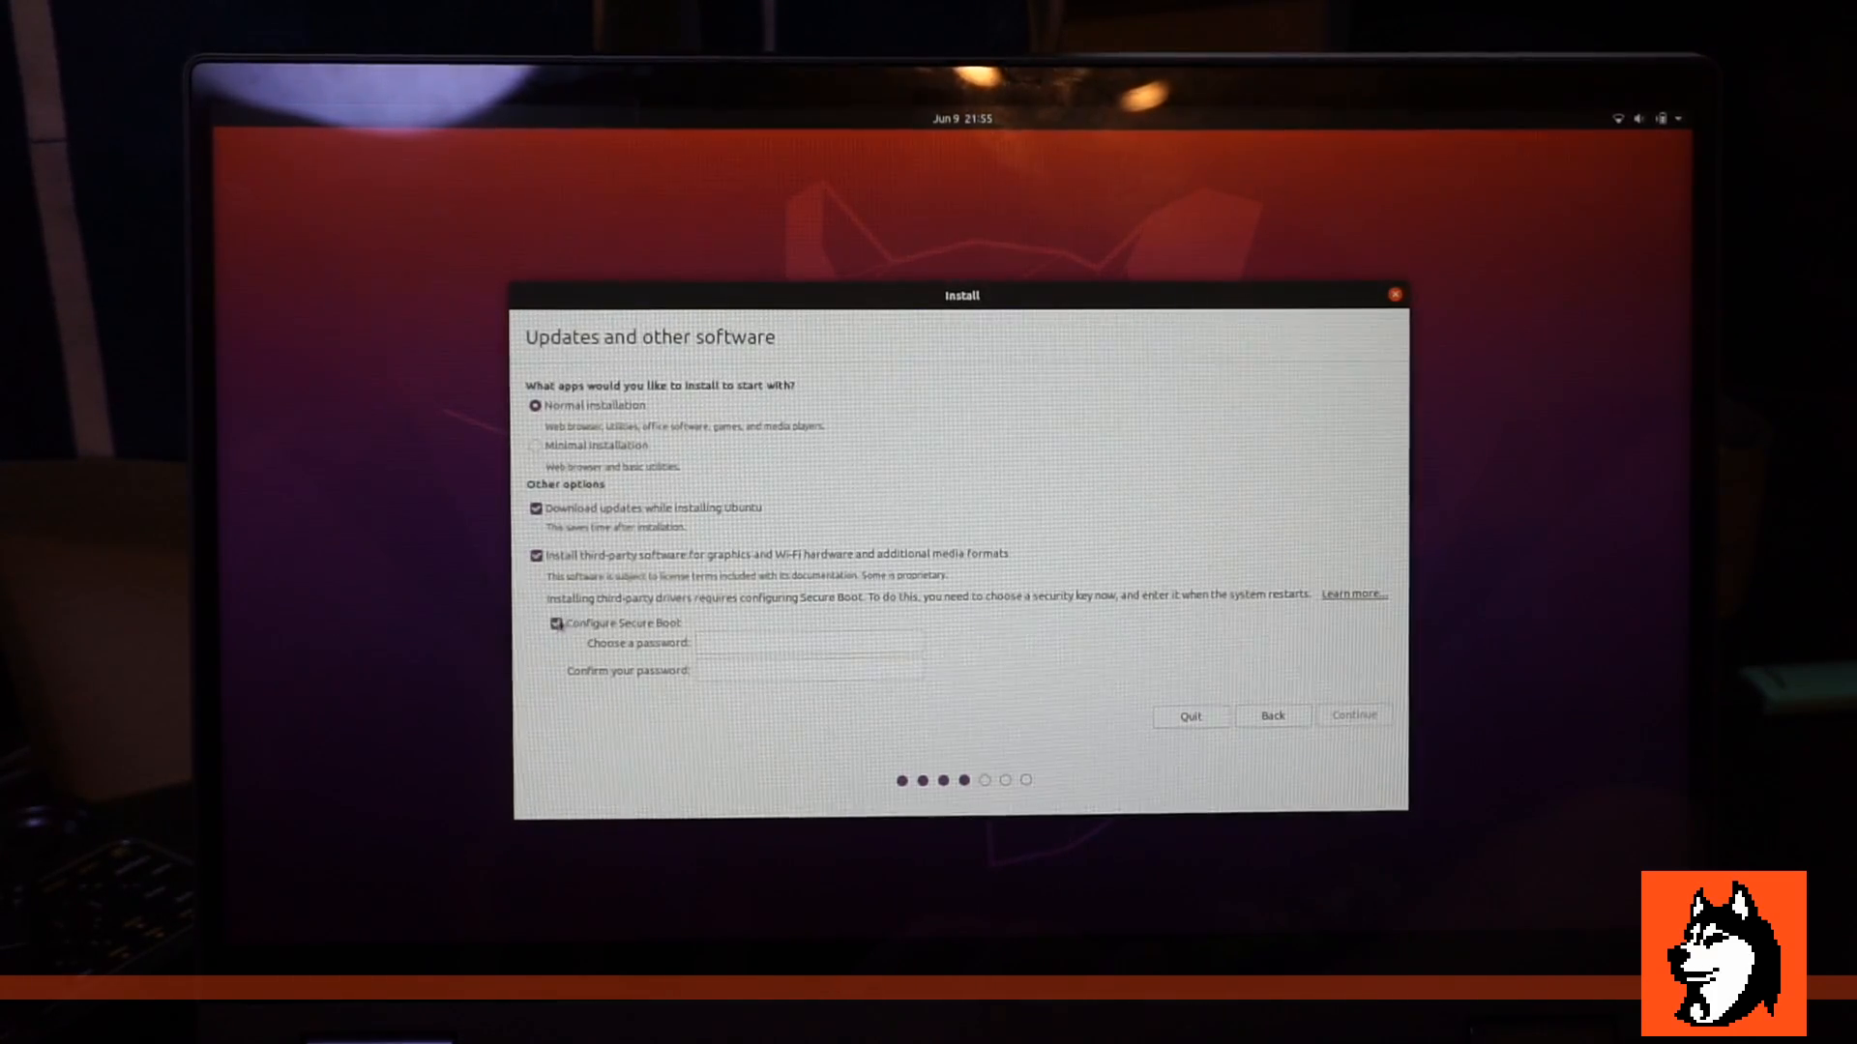
{"action": "left_click", "coordinate": [1354, 715]}
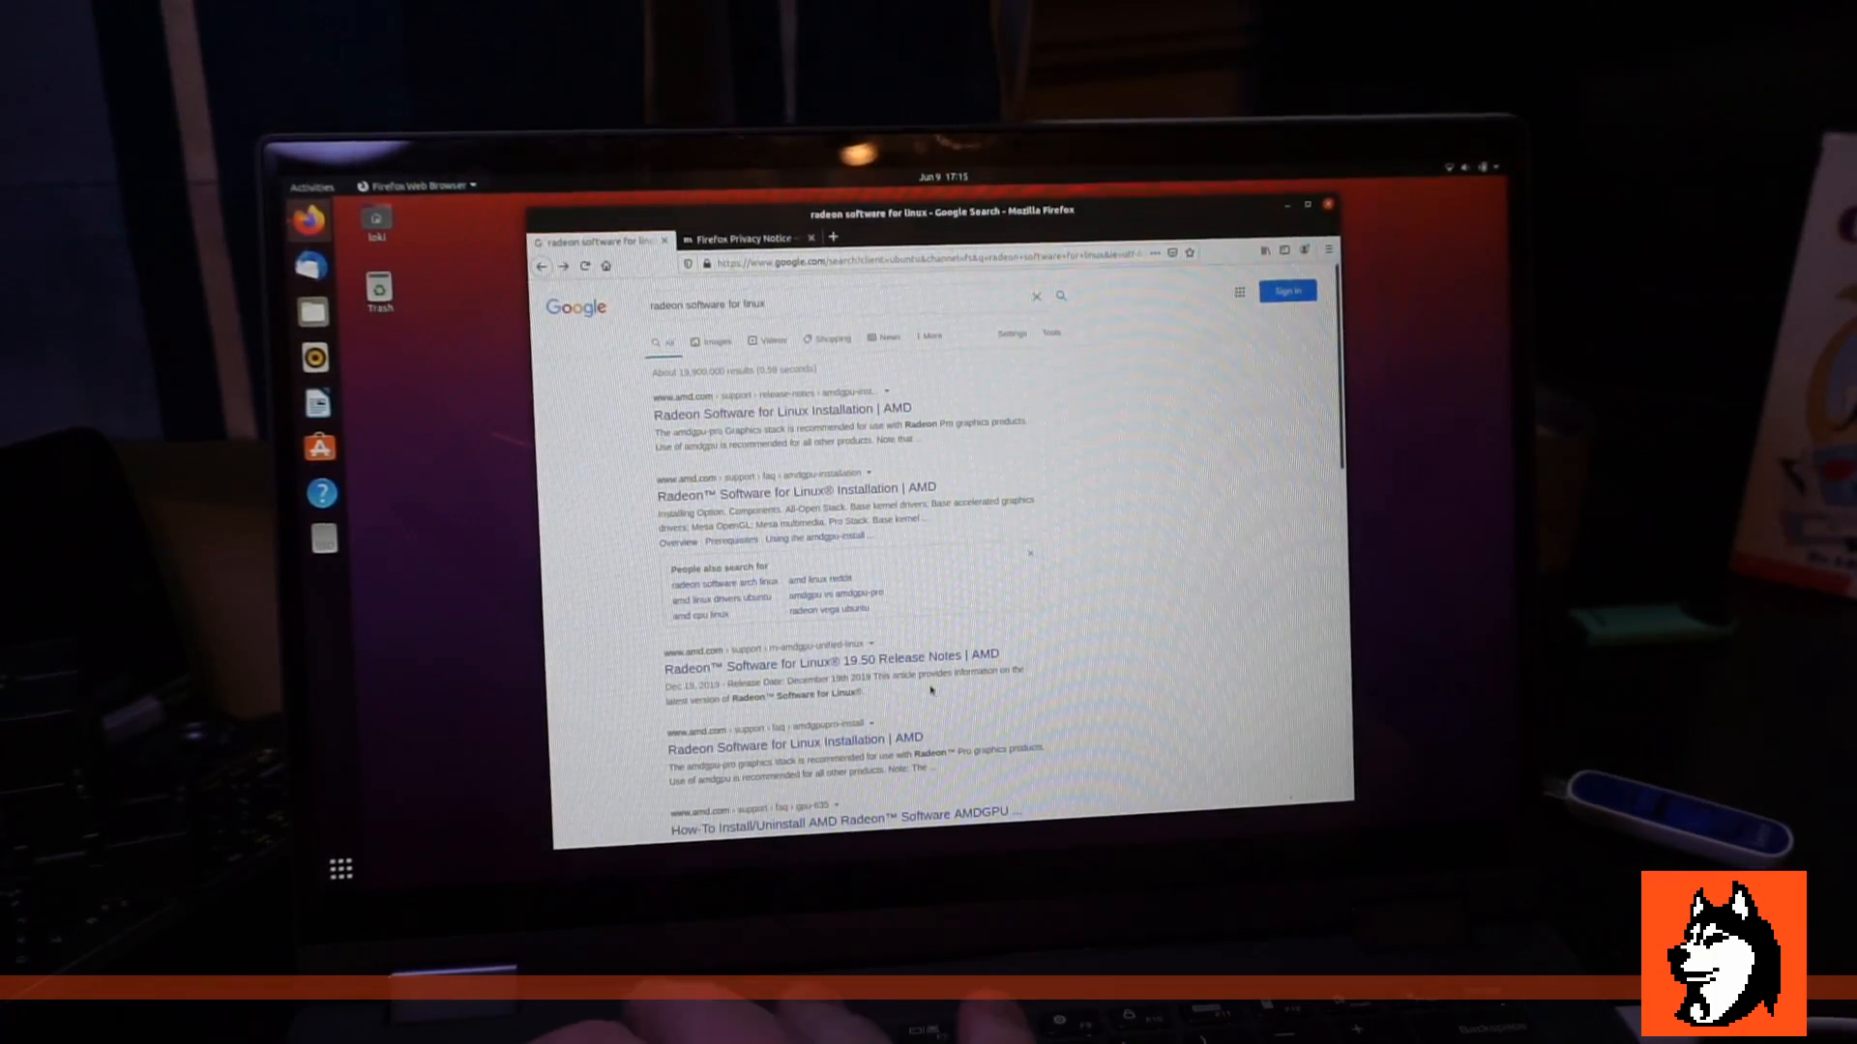
Step: Raise the screen brightness while searching Google for 'radeon software for linux'
{"action": "key", "text": "BrightnessUp"}
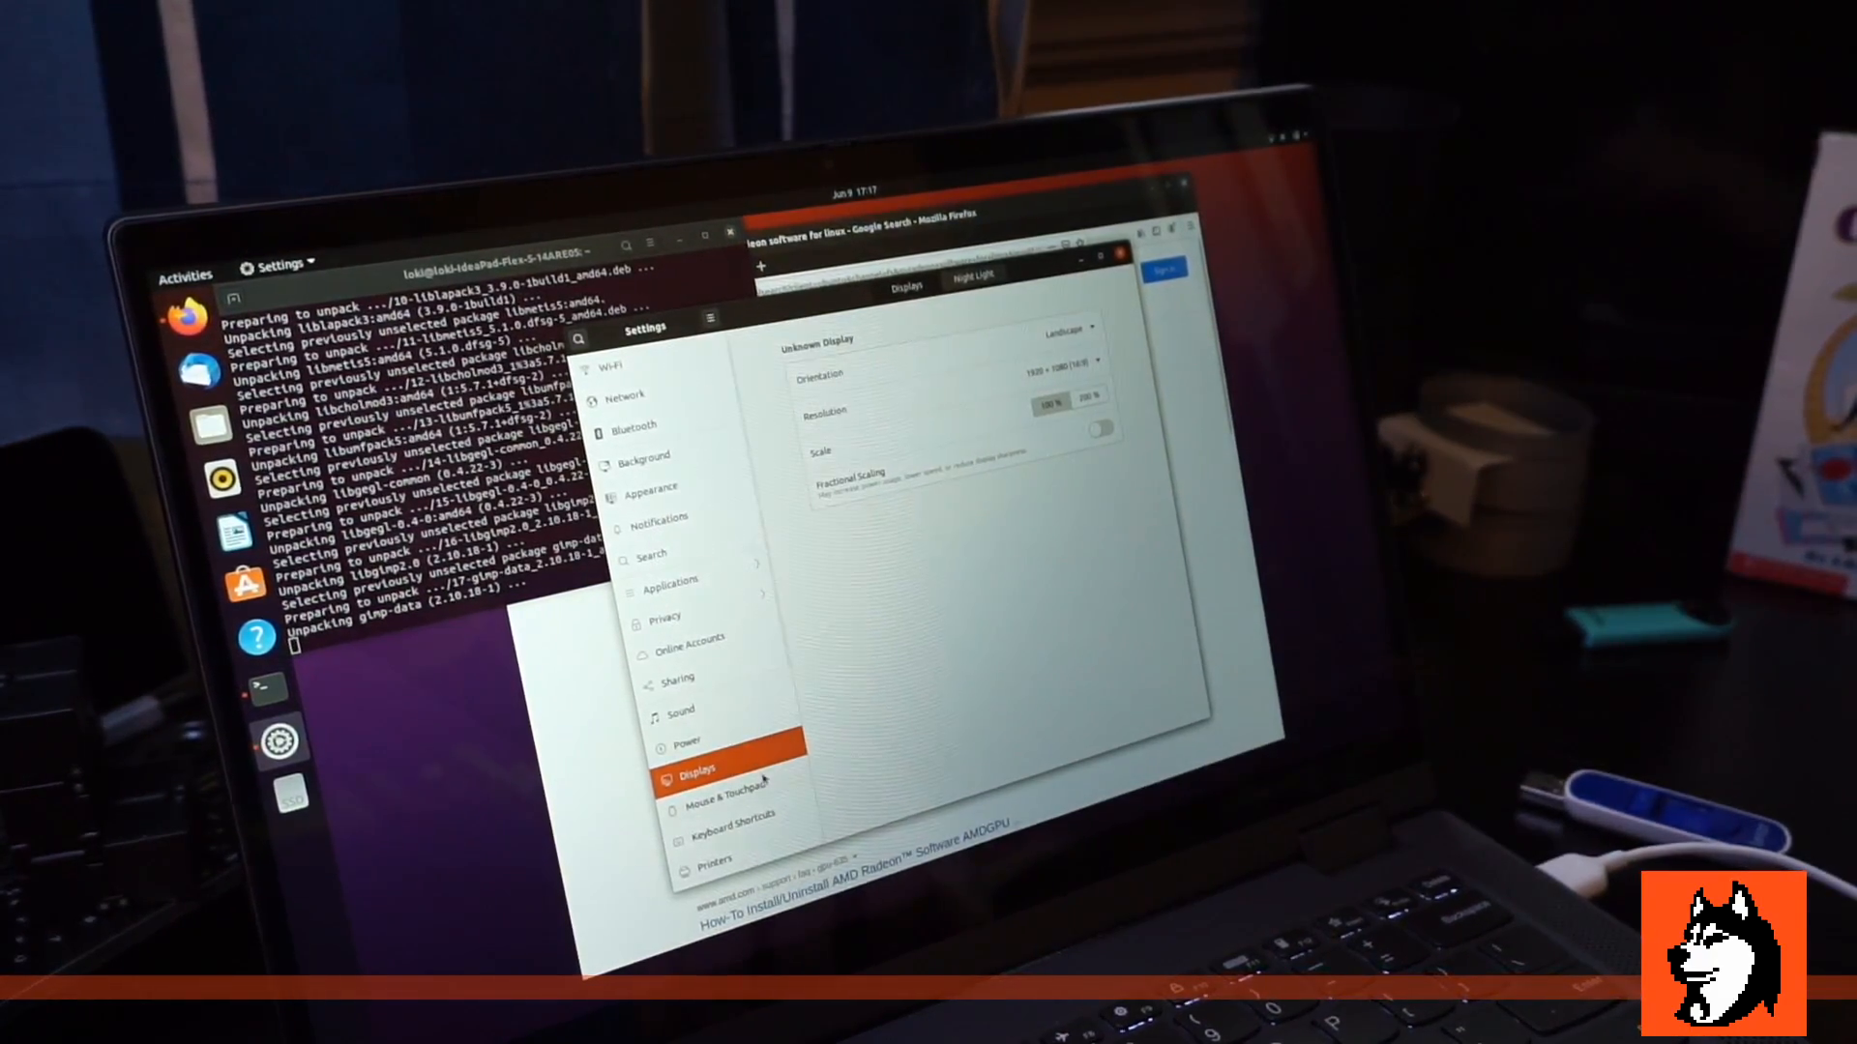
Step: Scroll the Ubuntu Displays panel showing orientation, 1920×1080 resolution and scale
{"action": "scroll", "scroll_direction": "down", "scroll_amount": 3}
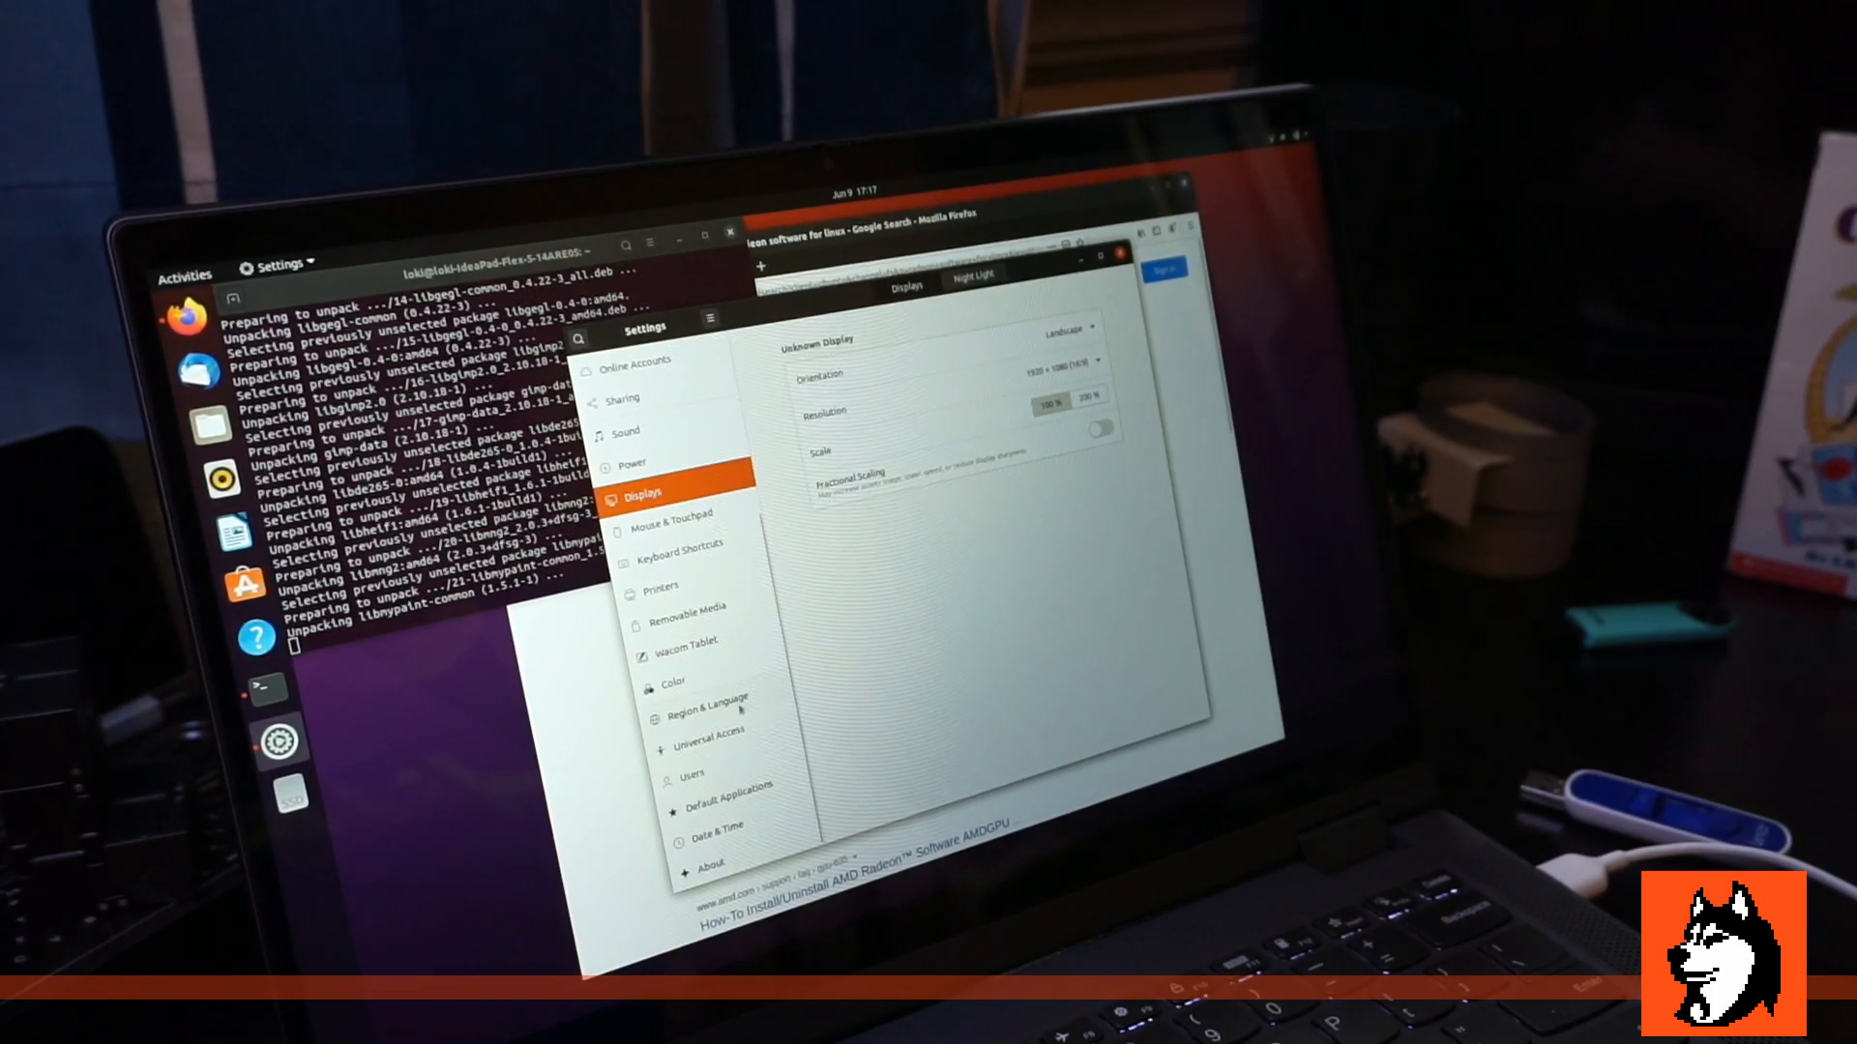
Step: Leave Ubuntu Settings and launch GIMP with its File menu showing
{"action": "left_click", "coordinate": [685, 653]}
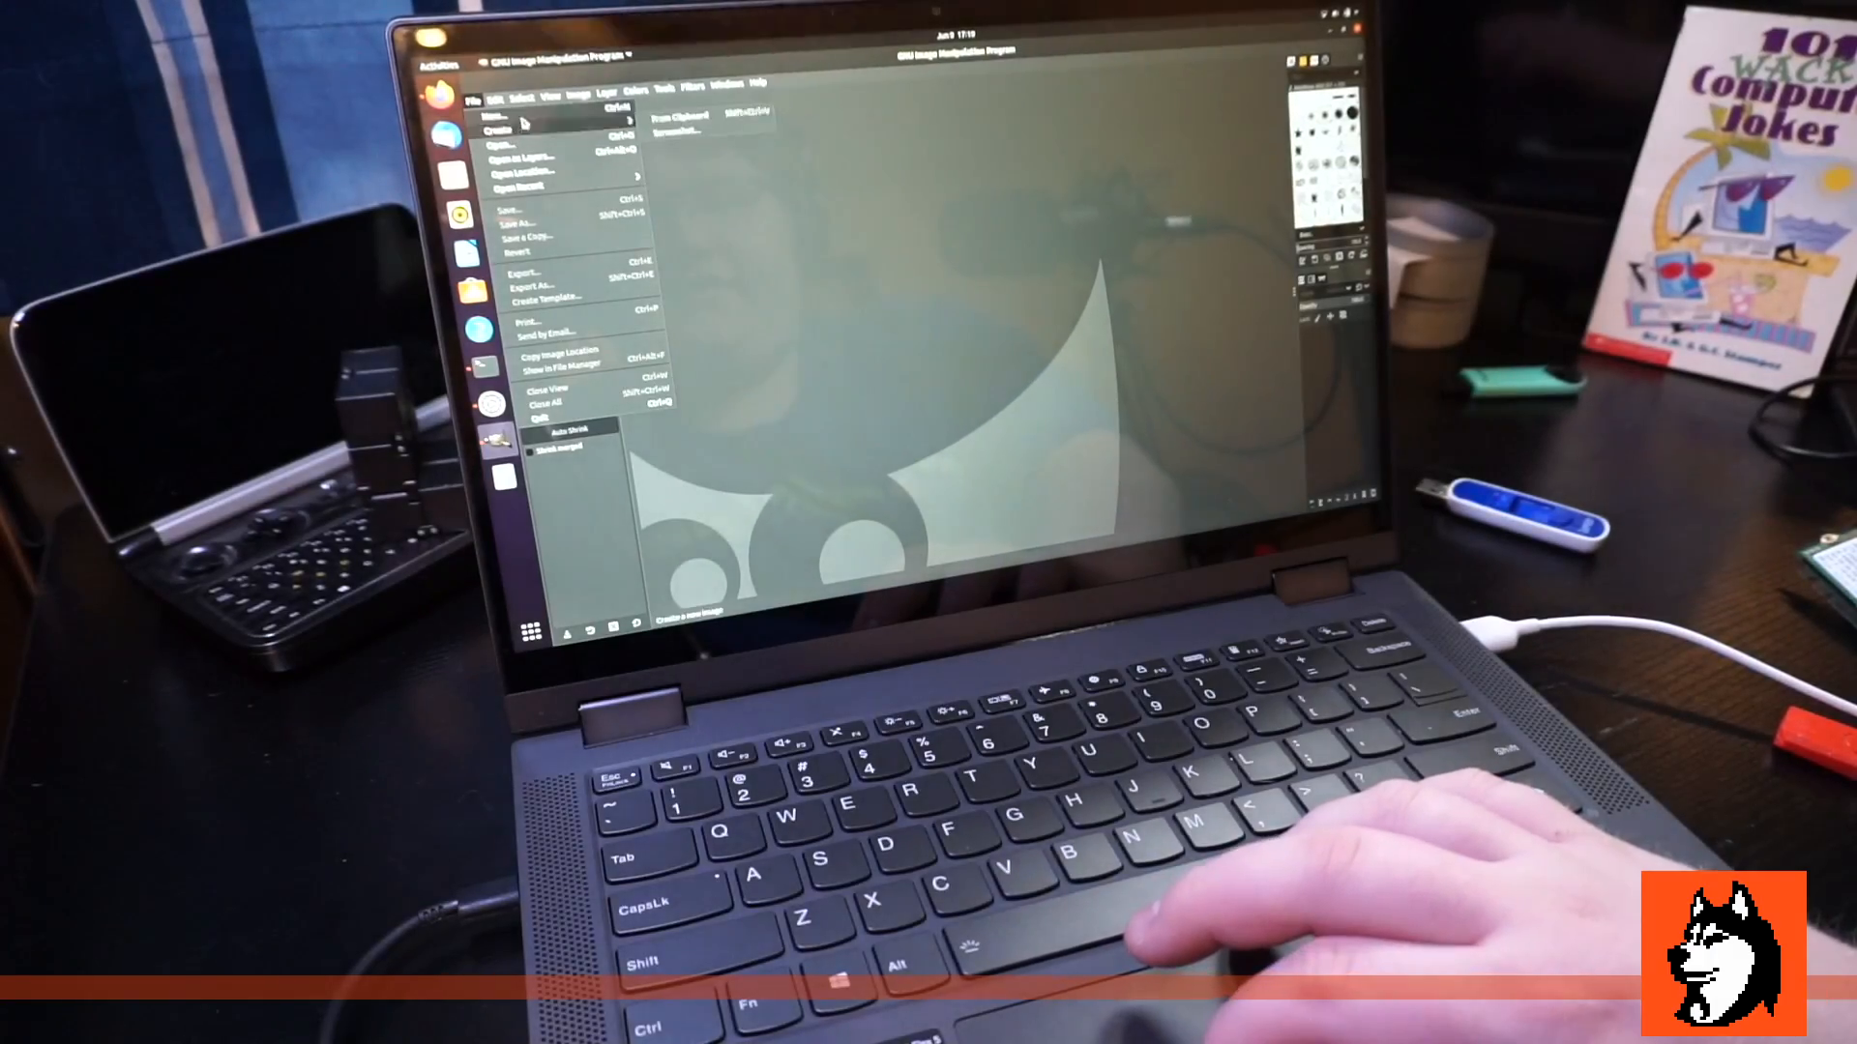
Step: Create a new blank 1920×1080 image via File > New and OK
{"action": "left_click", "coordinate": [519, 116]}
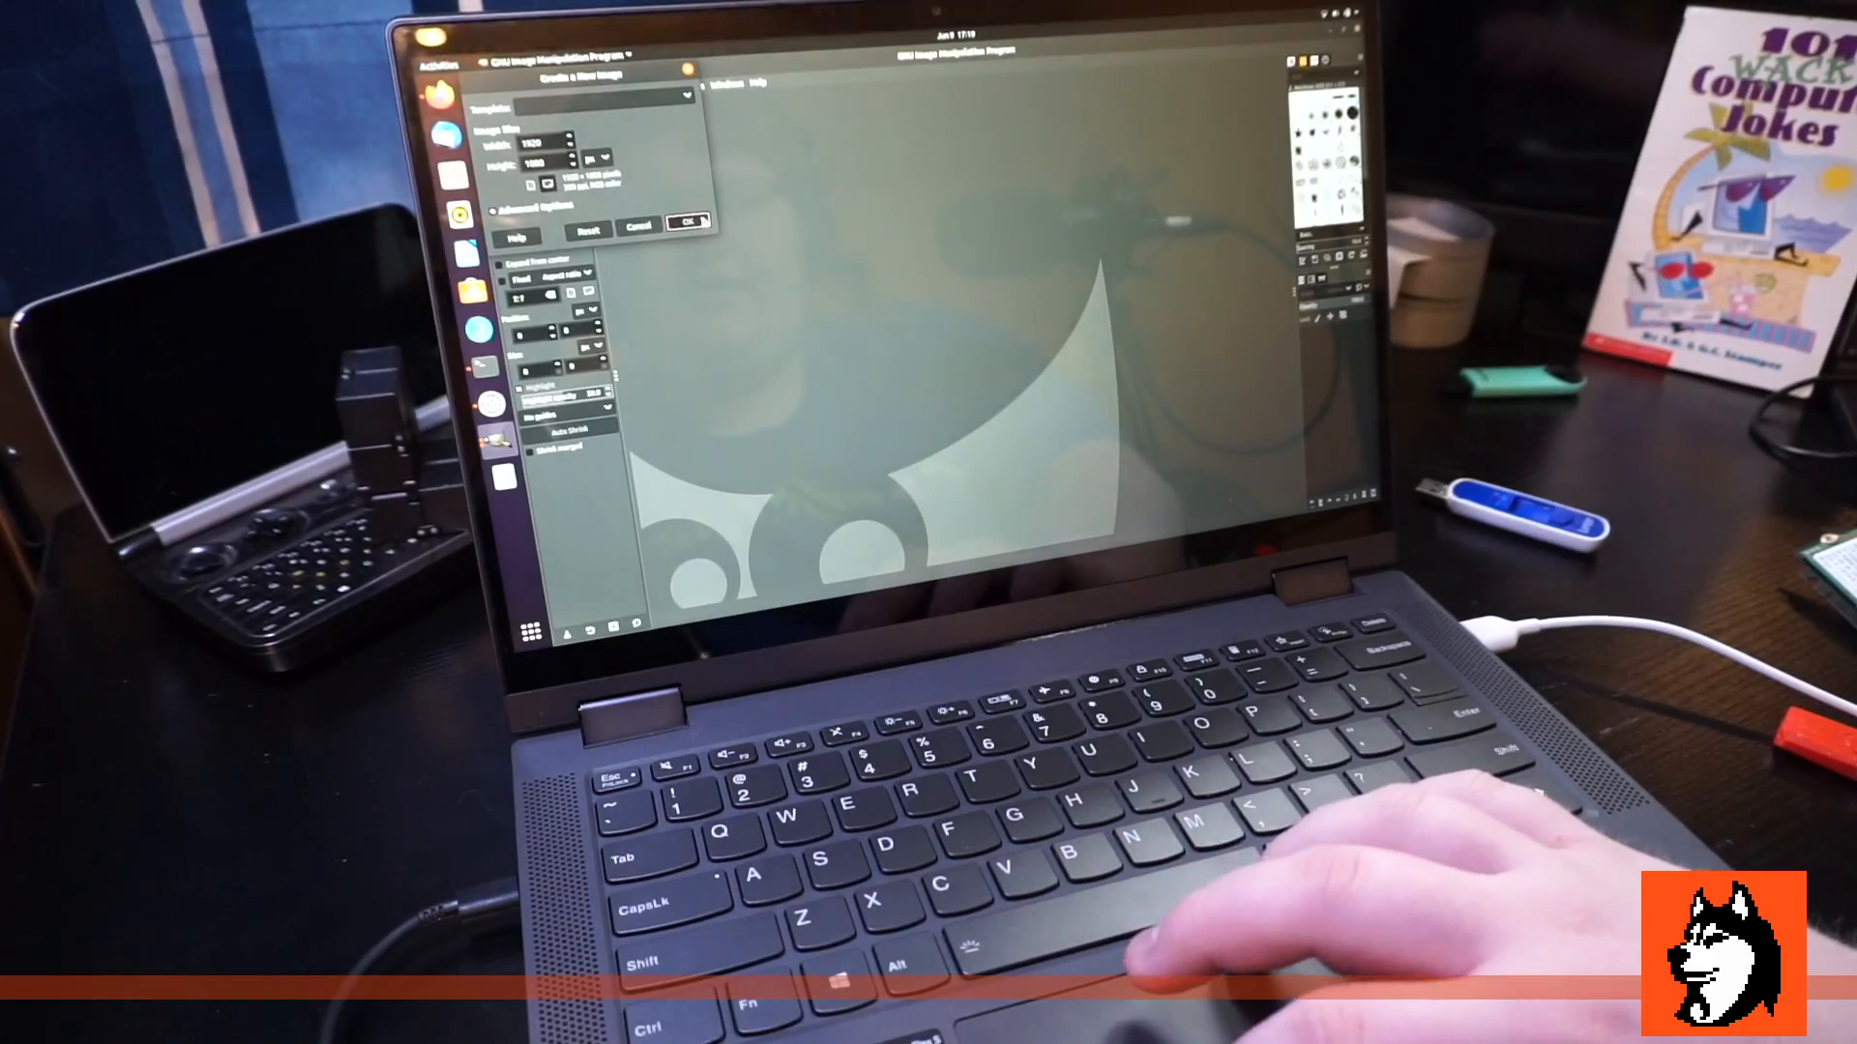
{"action": "left_click", "coordinate": [685, 225]}
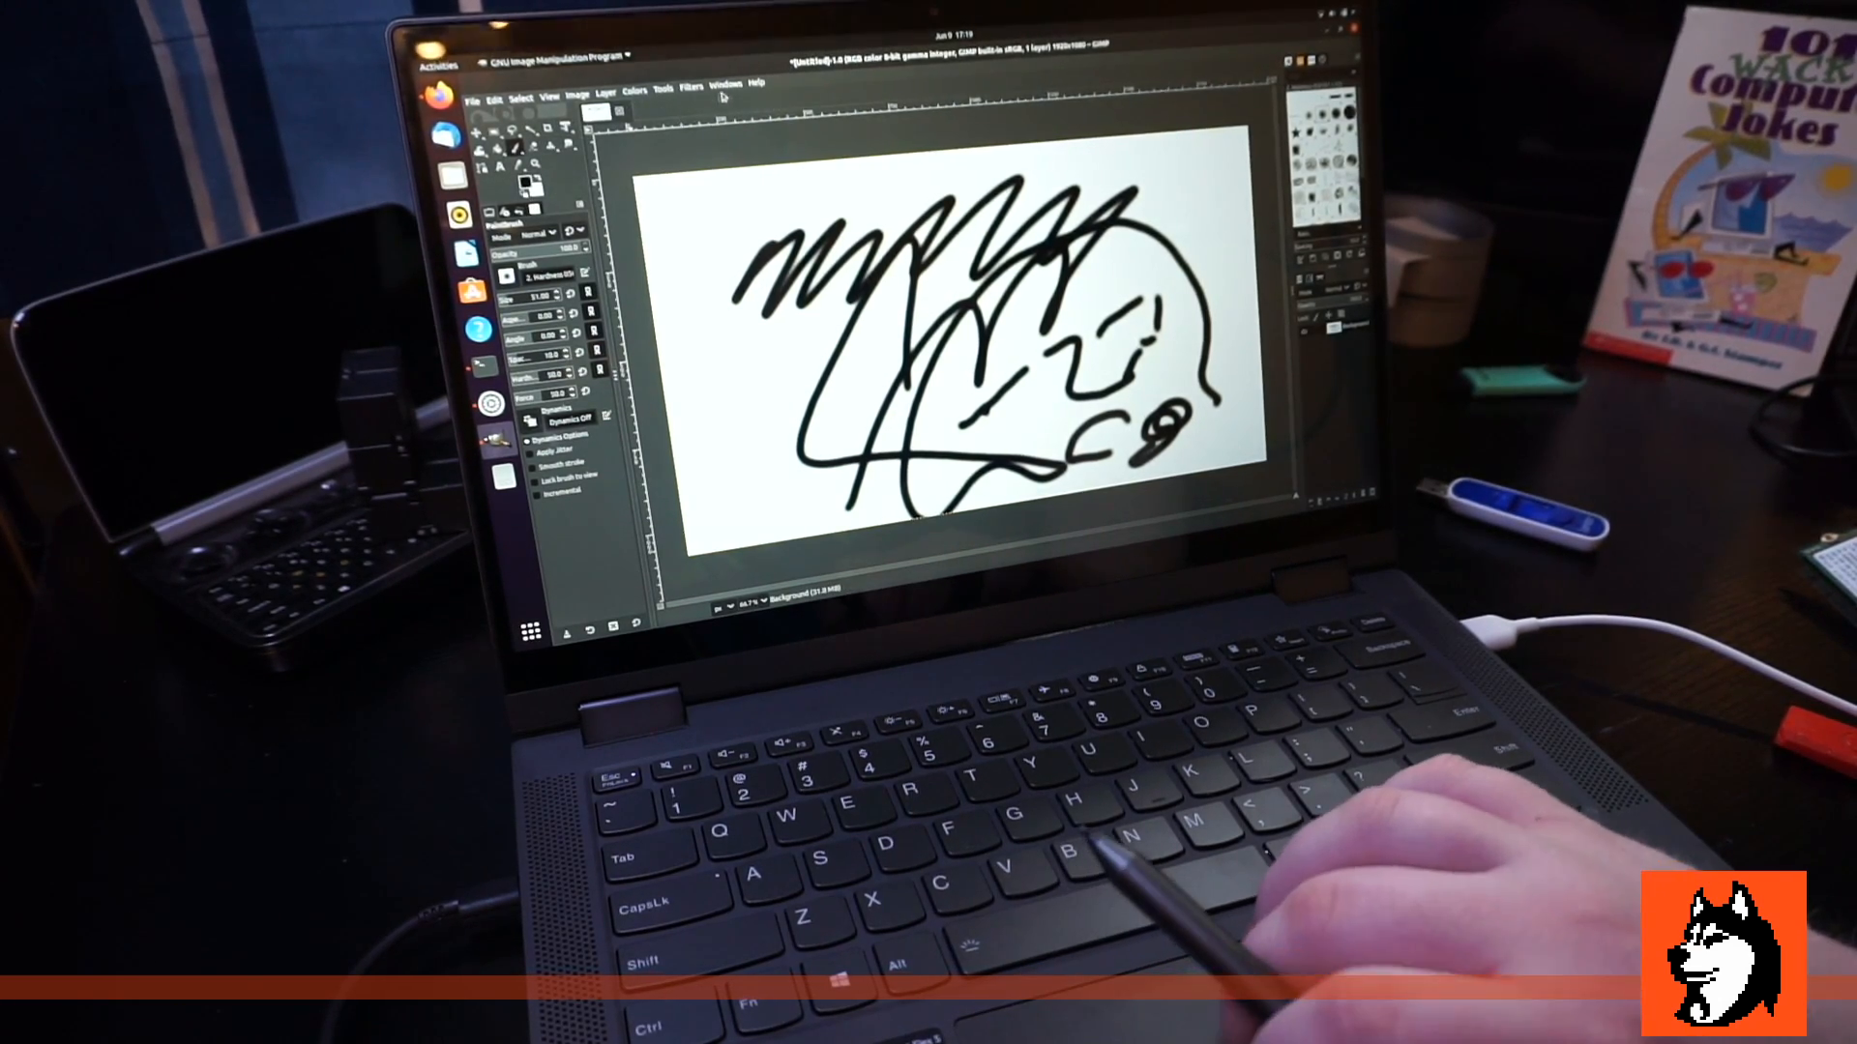
Step: Browse the Help, Filters, Tools, Colors, Layer, View and Edit menus, ending at Edit > Input Devices
{"action": "left_click", "coordinate": [756, 83]}
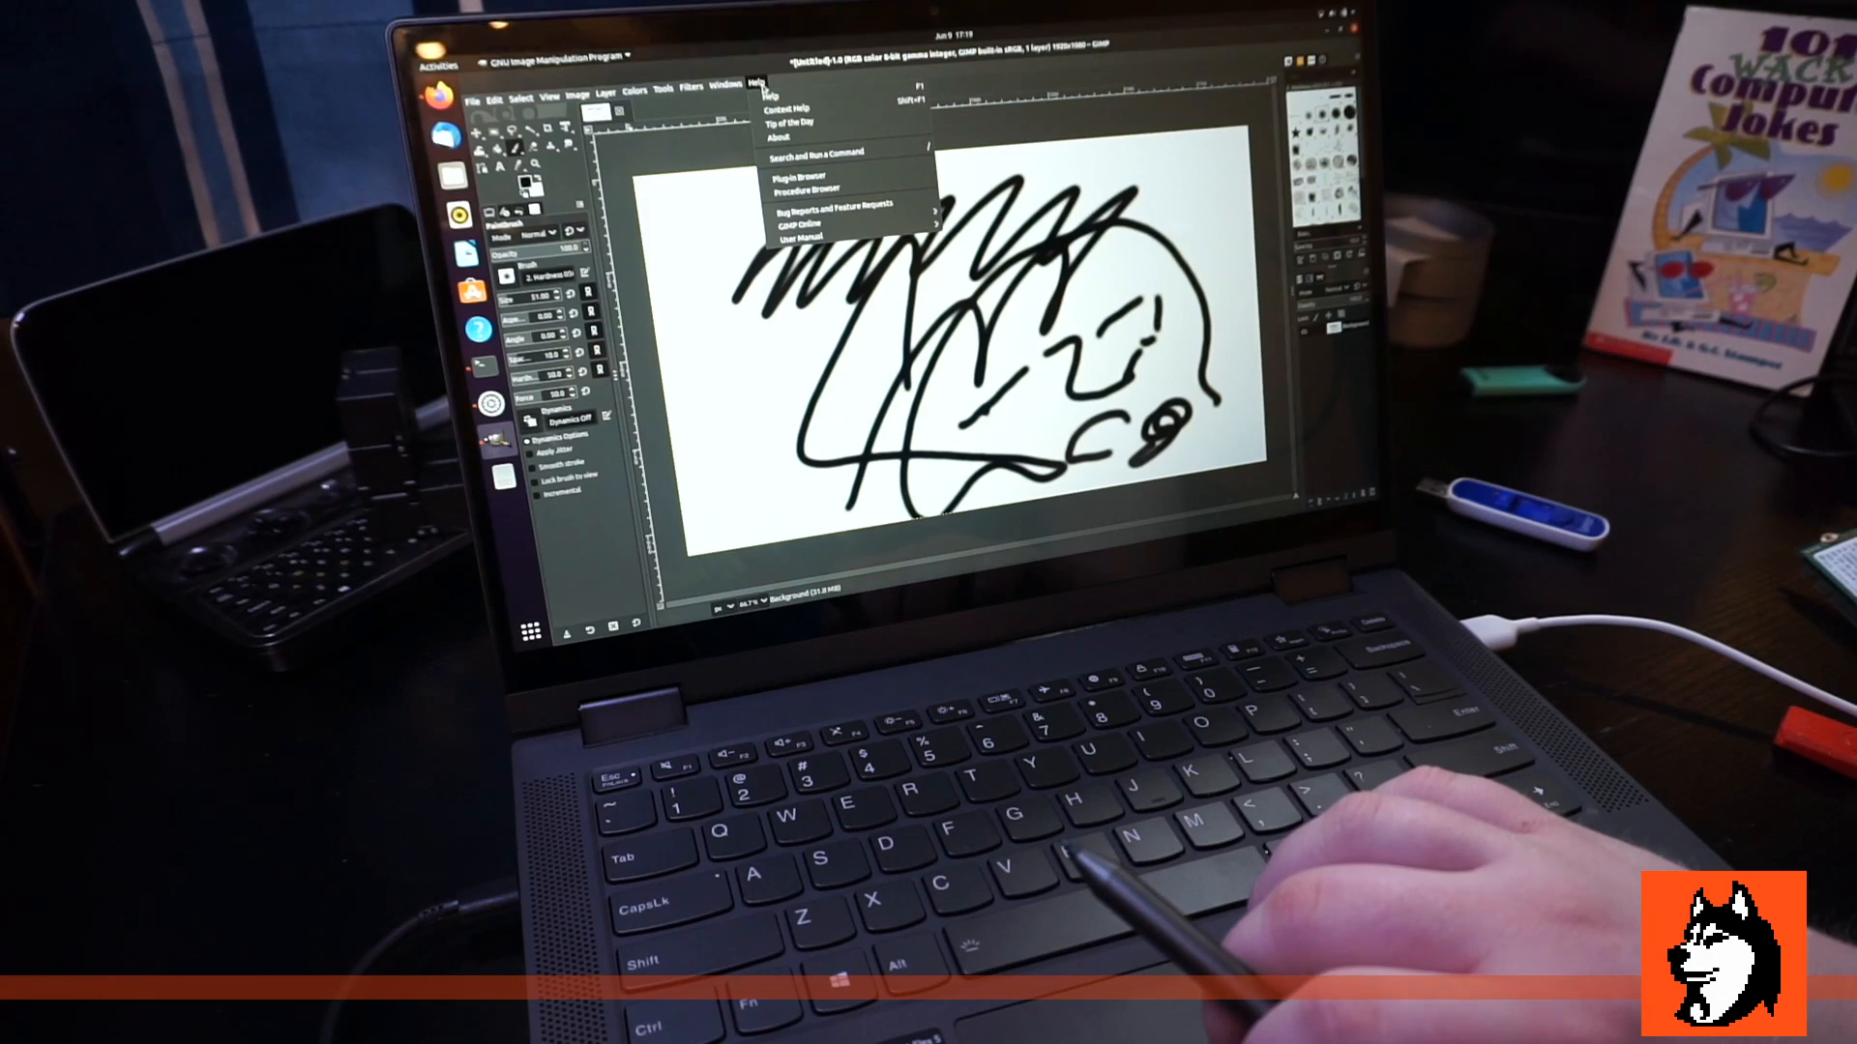
{"action": "left_click", "coordinate": [694, 116]}
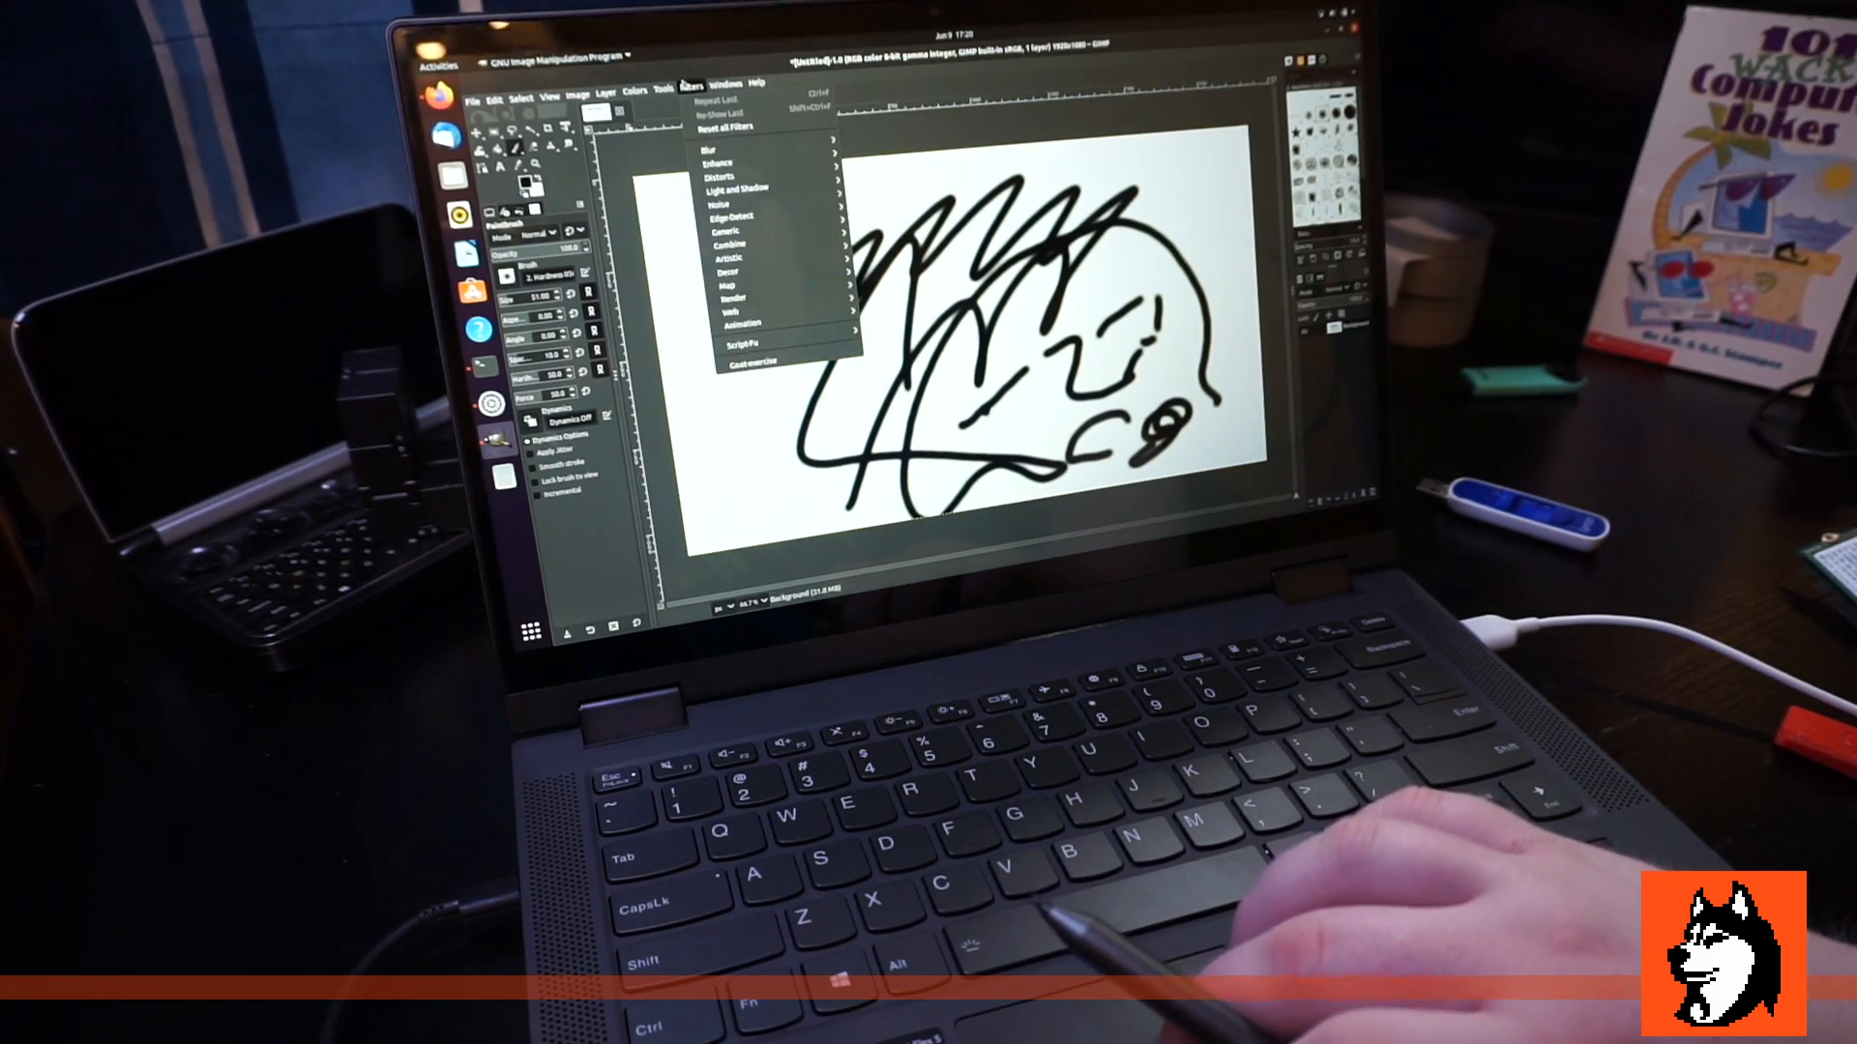
{"action": "left_click", "coordinate": [666, 83]}
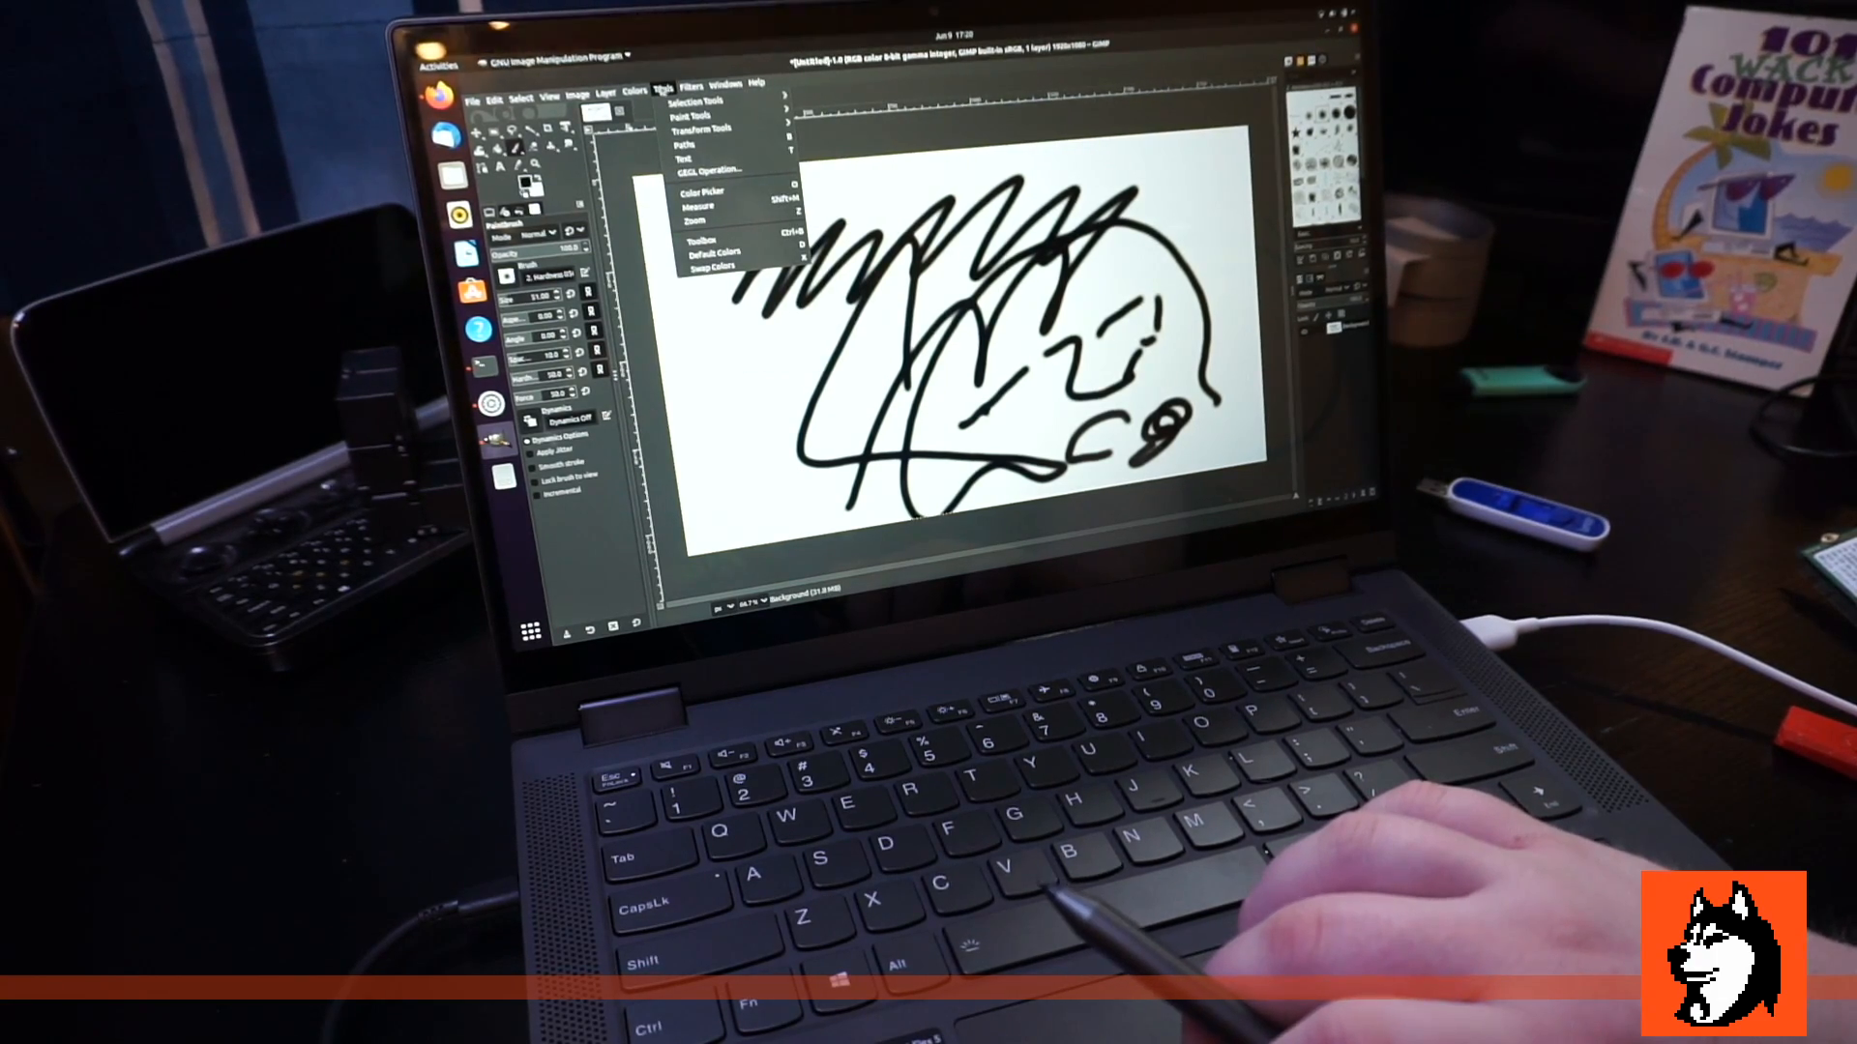
{"action": "left_click", "coordinate": [634, 101]}
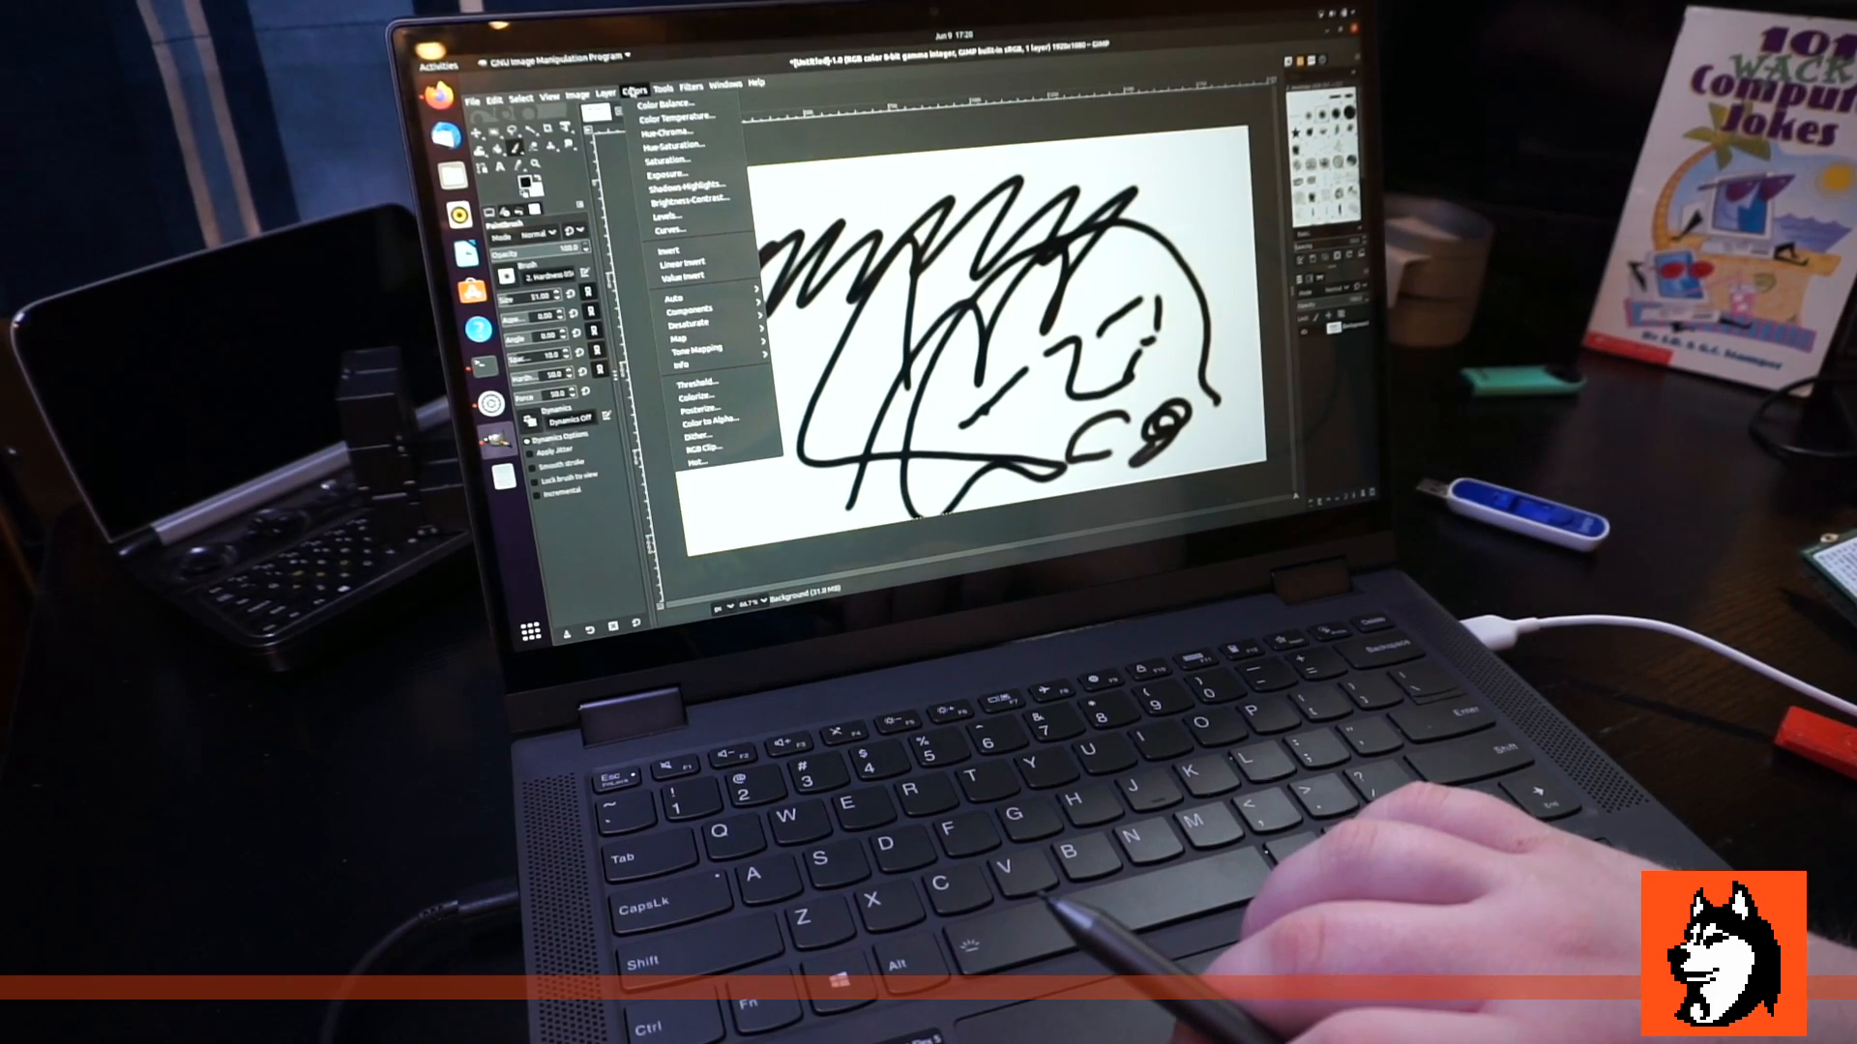
{"action": "left_click", "coordinate": [604, 89]}
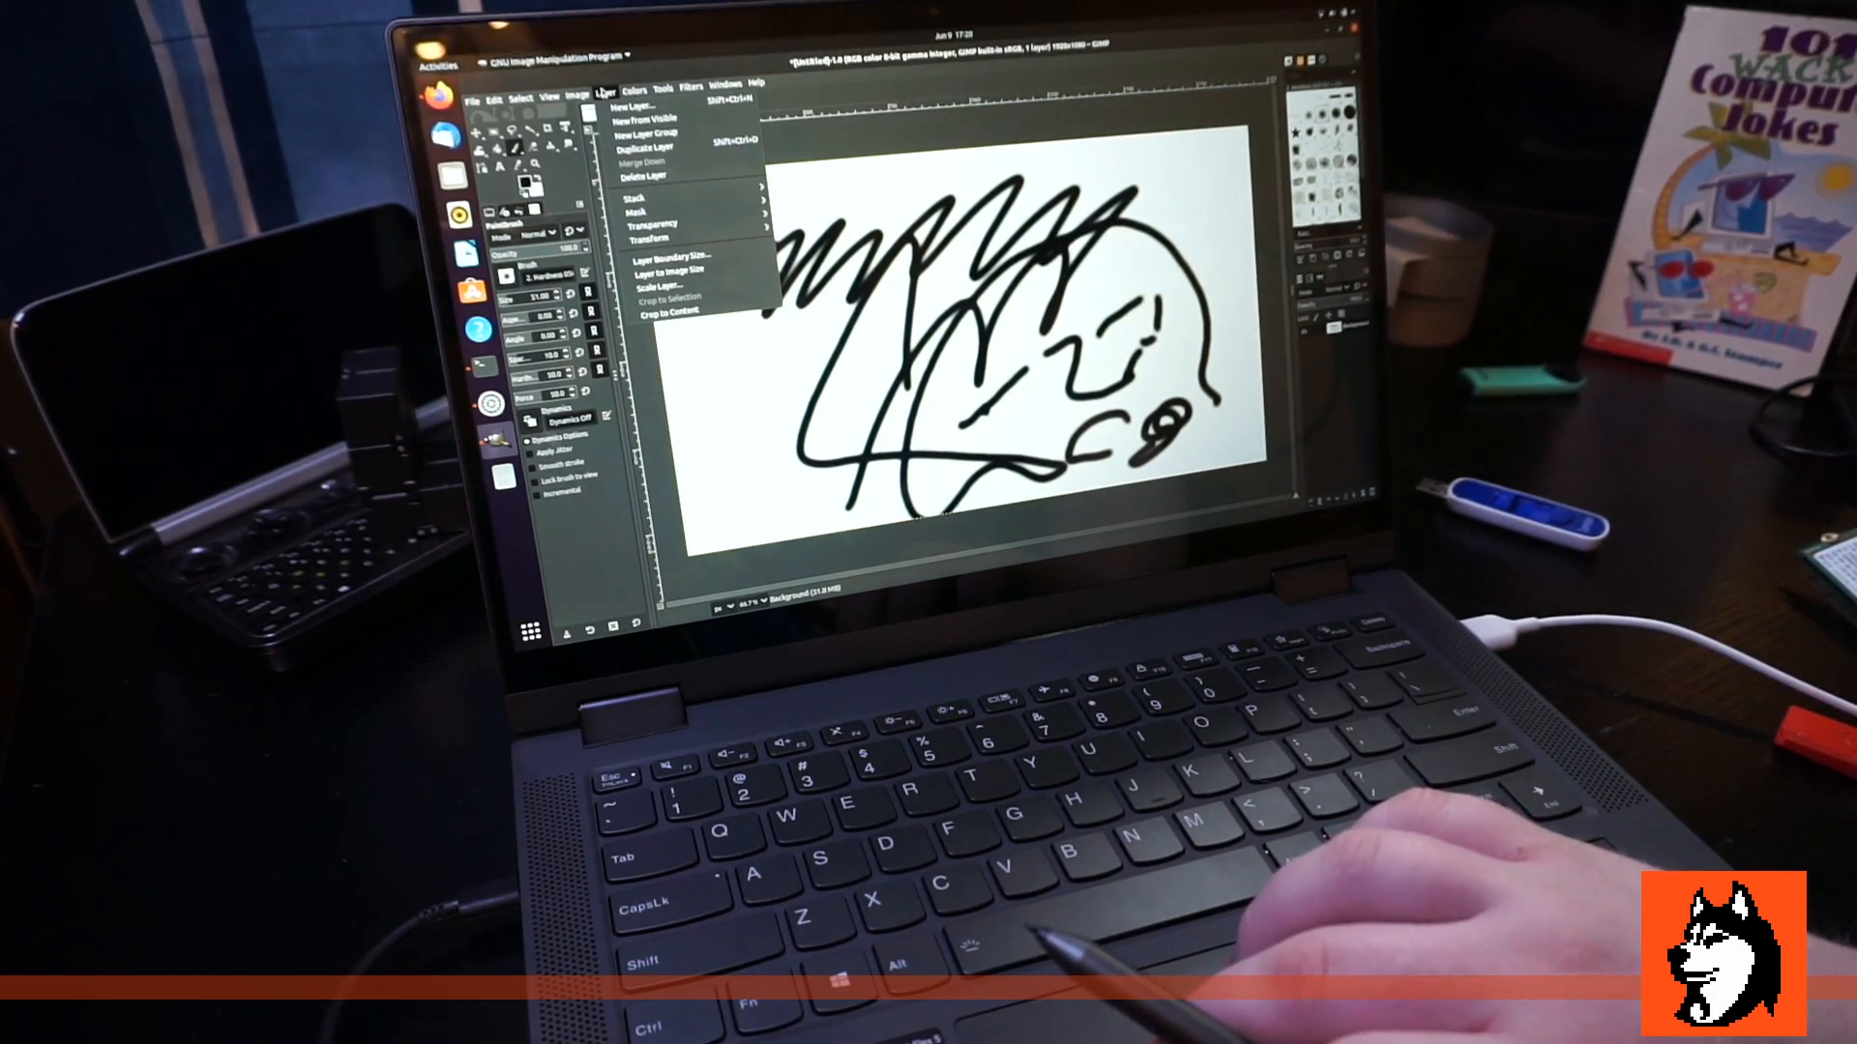
{"action": "left_click", "coordinate": [561, 85]}
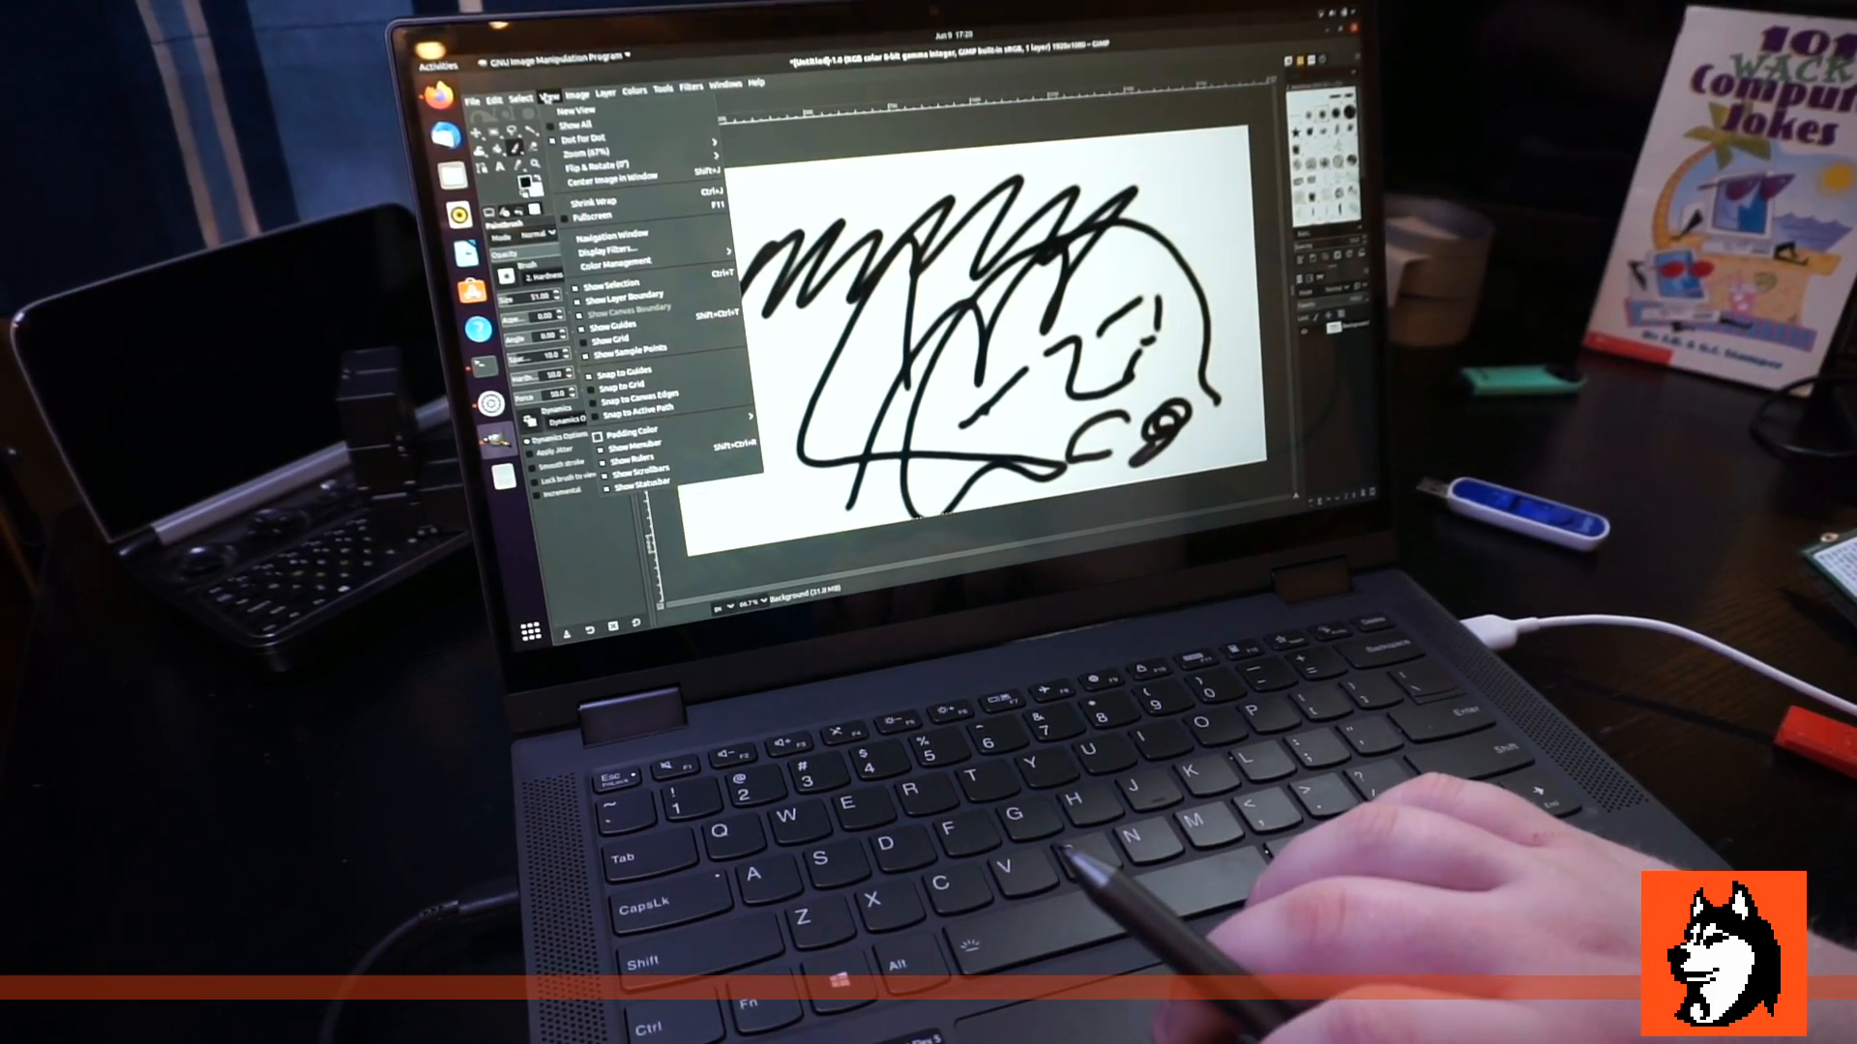
{"action": "left_click", "coordinate": [492, 97]}
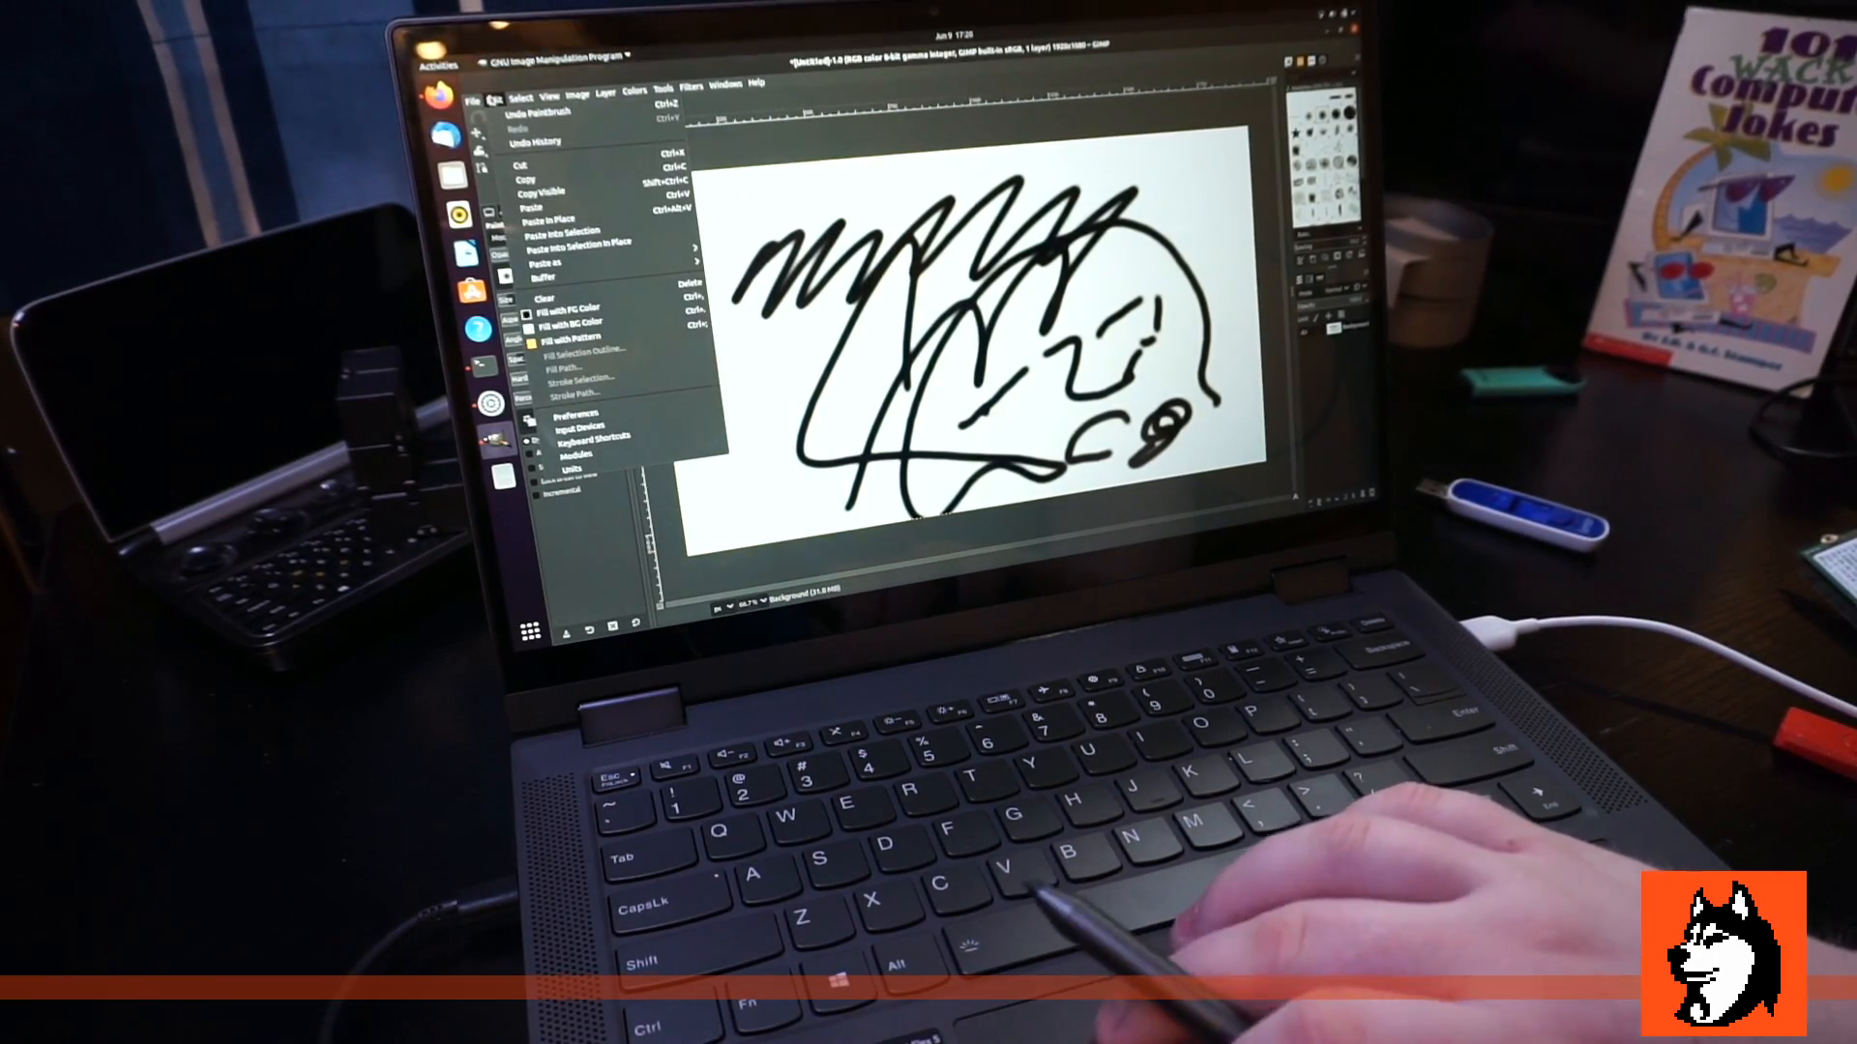
{"action": "left_click", "coordinate": [576, 428]}
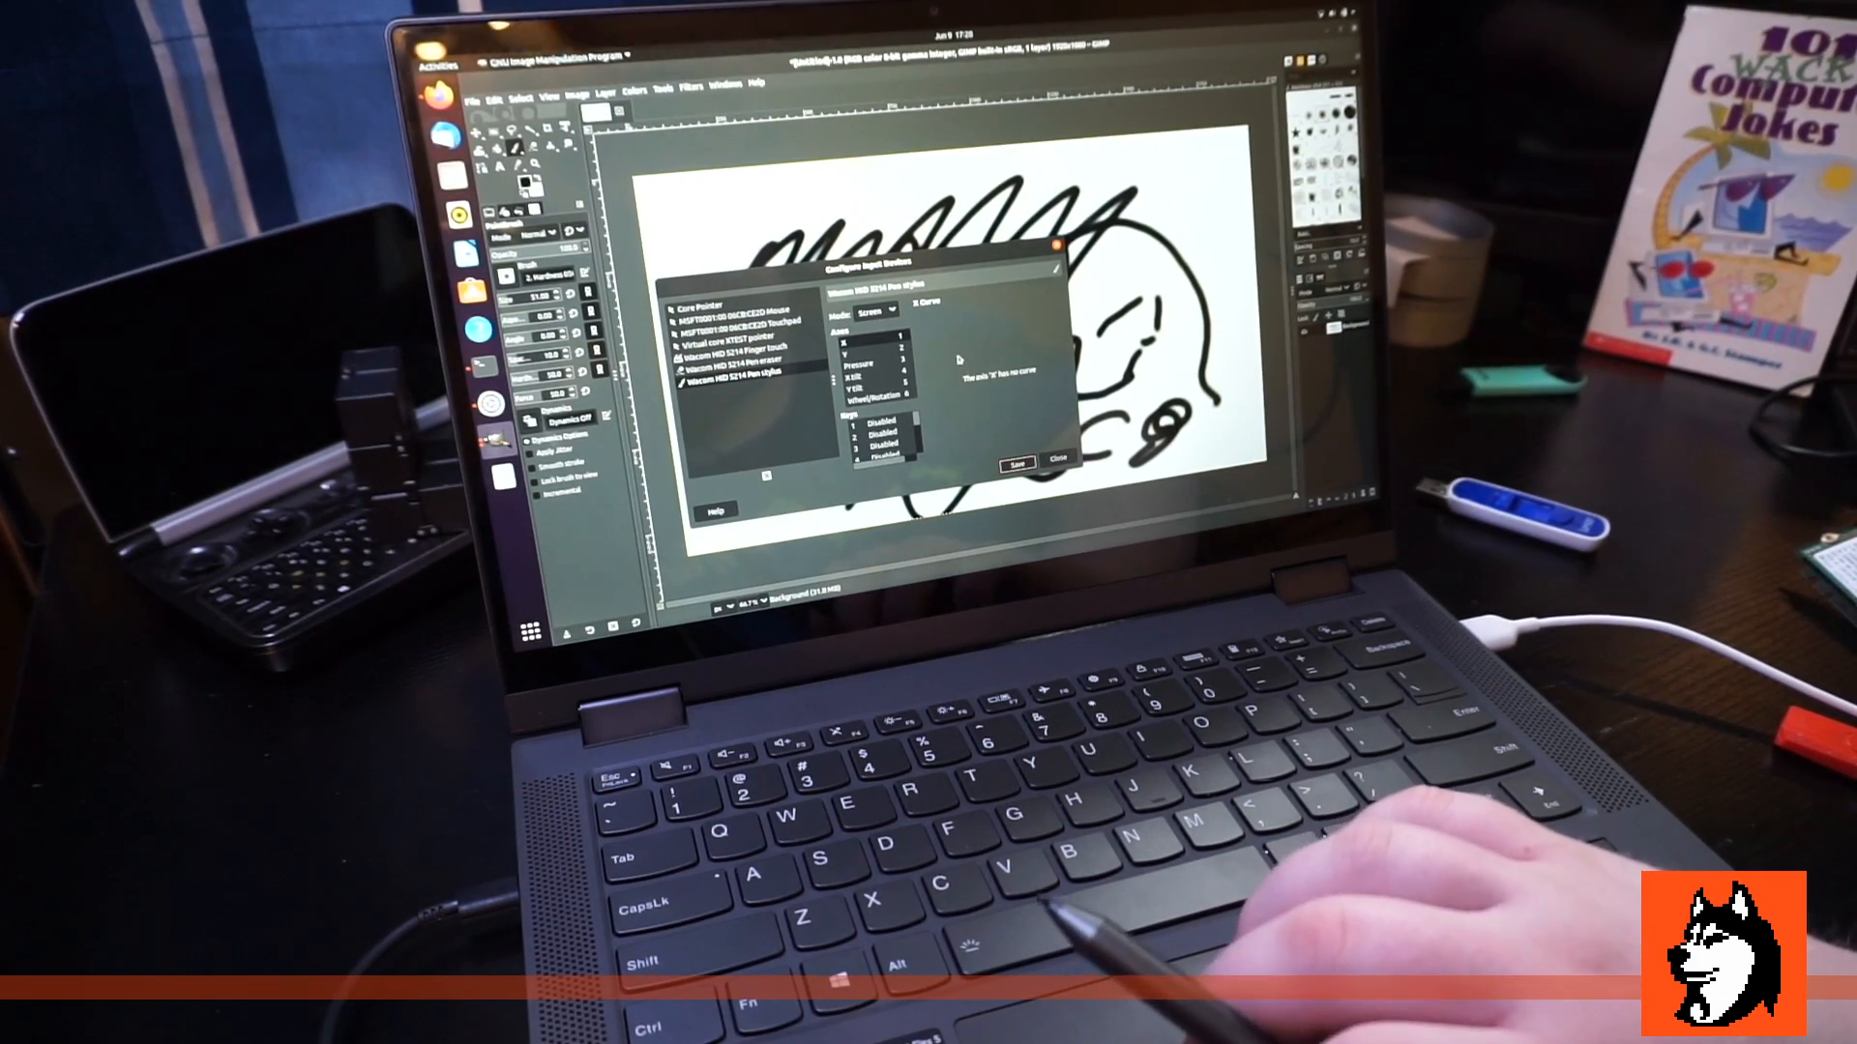
Step: Inspect the Wacom pen eraser device, add black strokes on the left, then reselect the Wacom pen stylus
{"action": "left_click", "coordinate": [739, 360]}
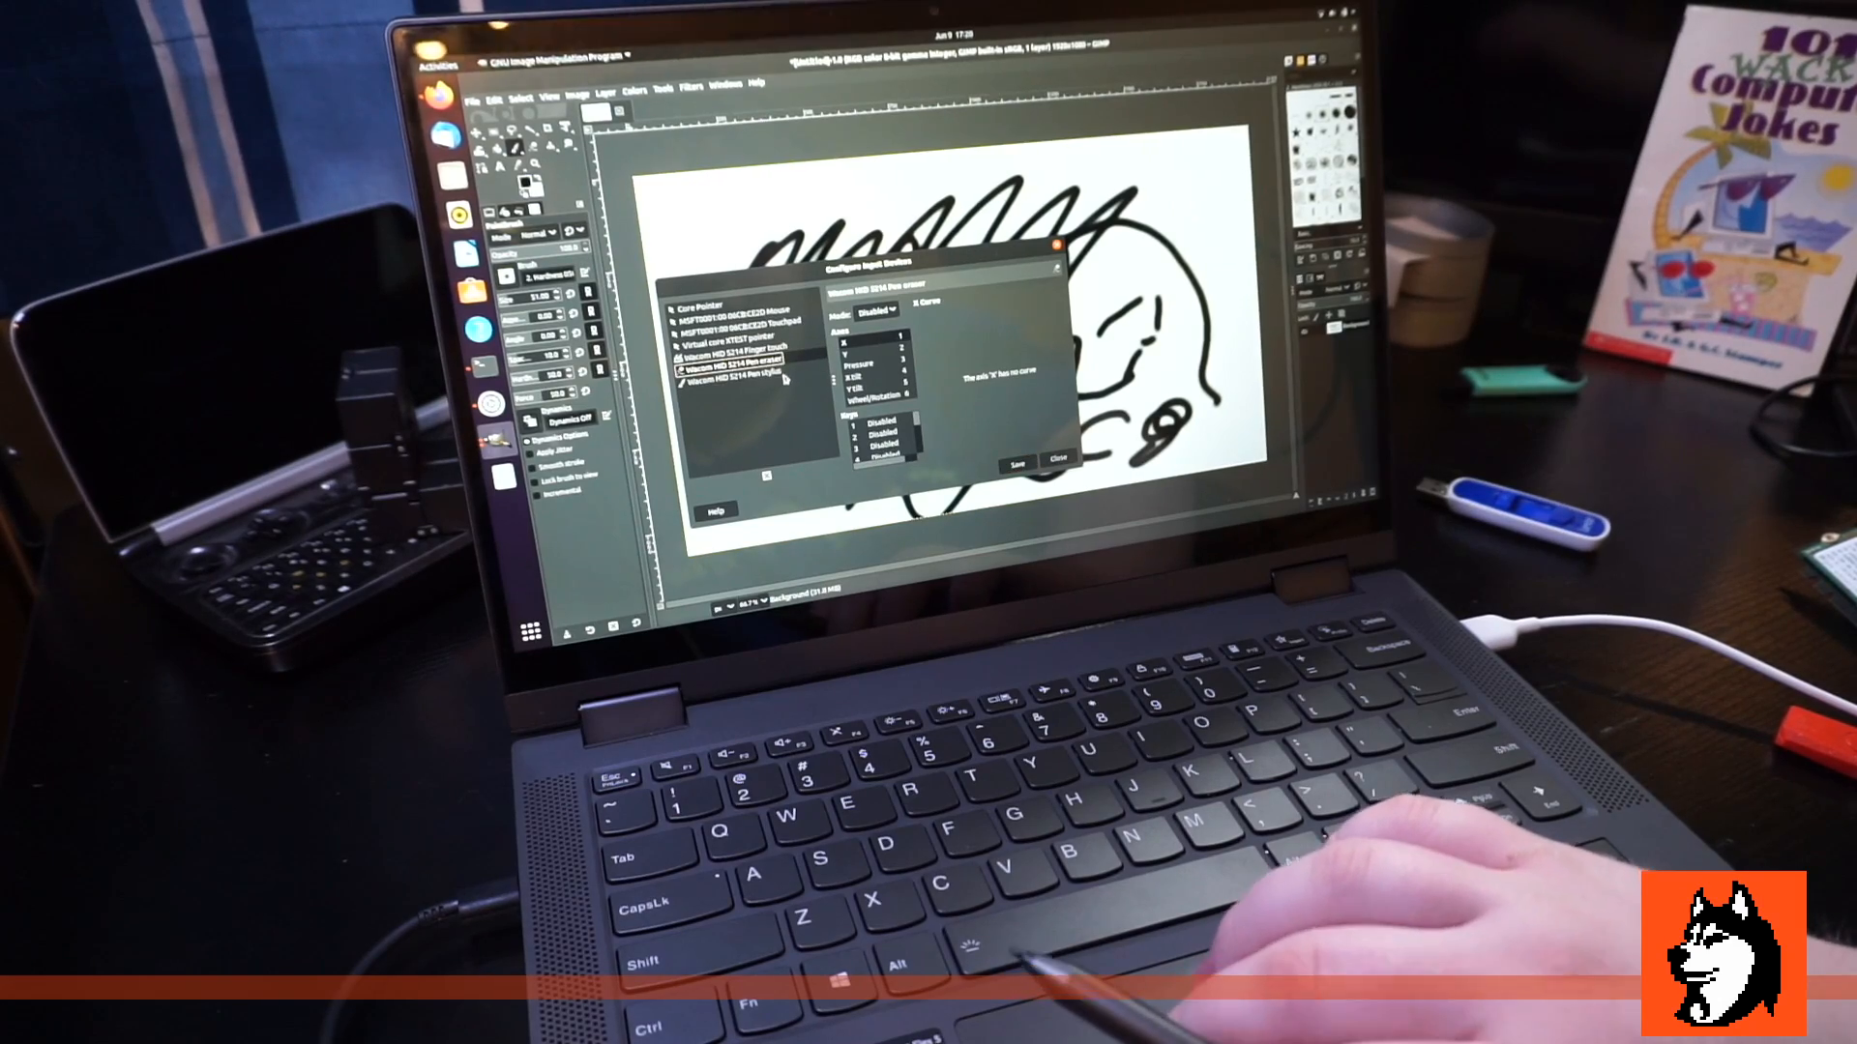
{"action": "left_click", "coordinate": [735, 357]}
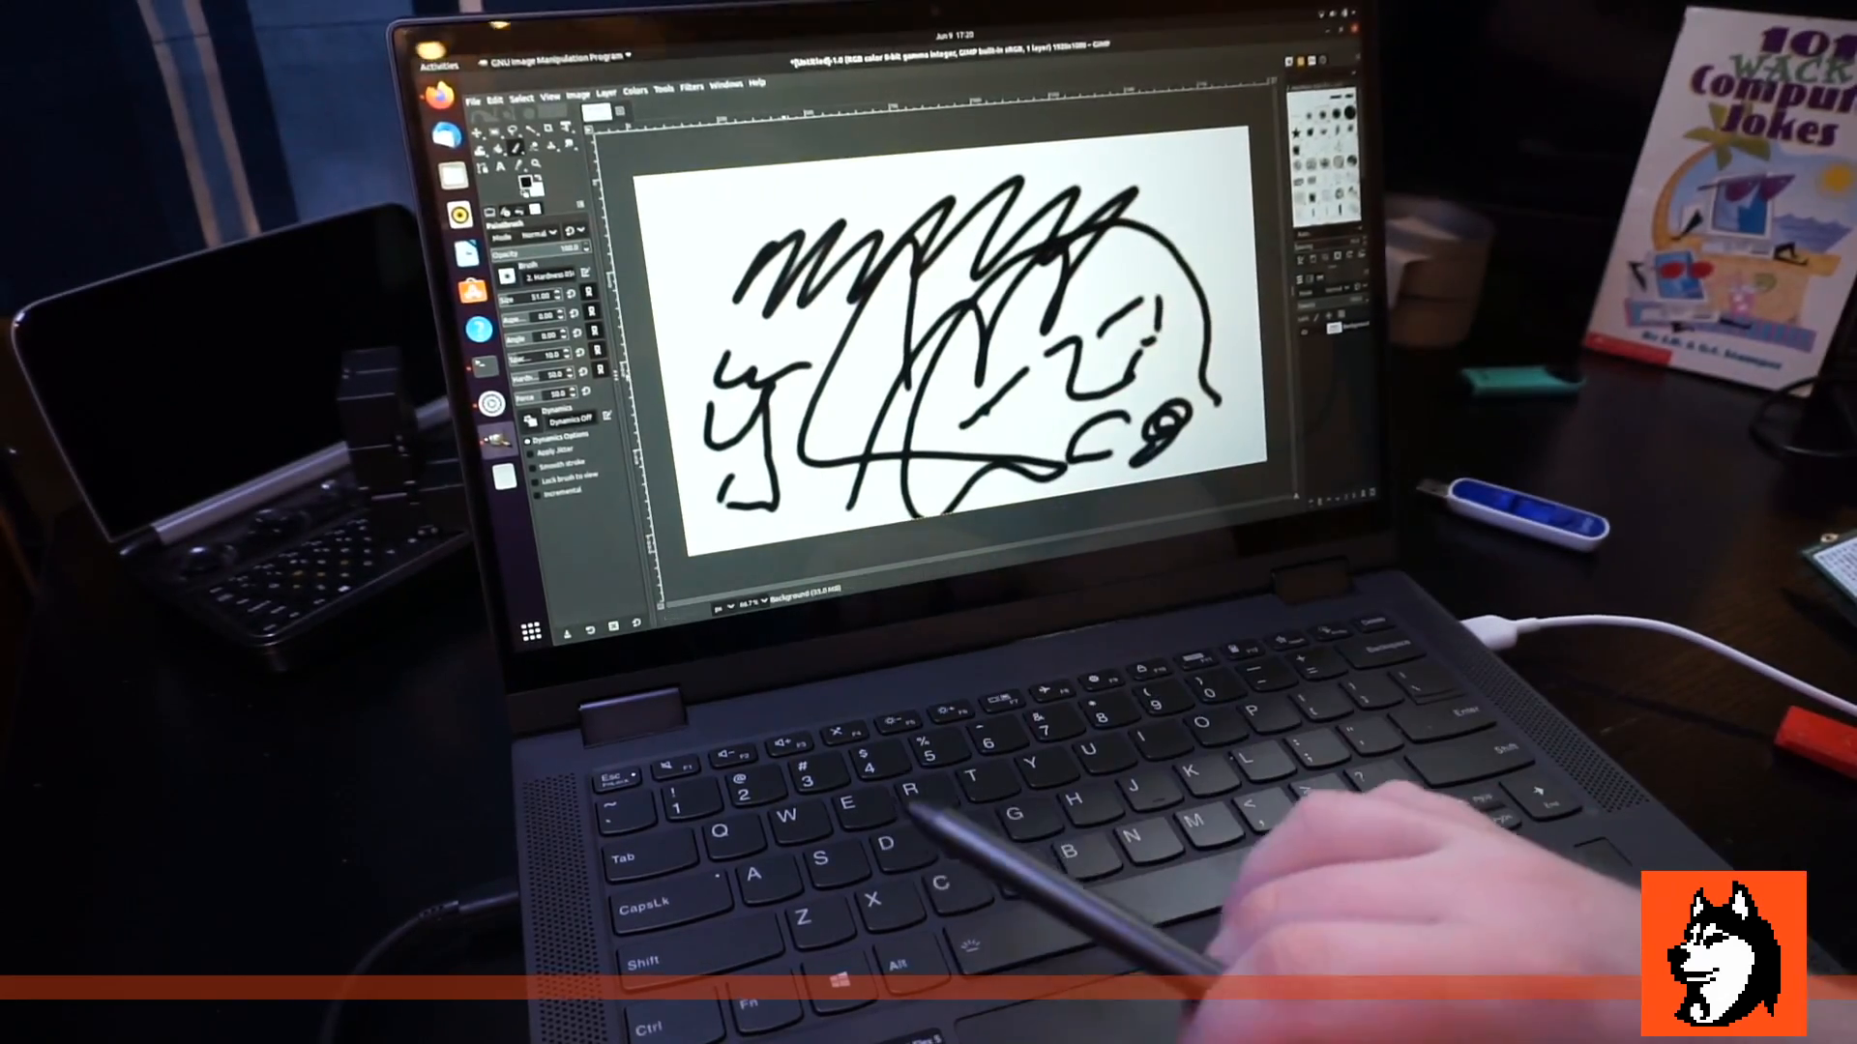
{"action": "left_click", "coordinate": [493, 97]}
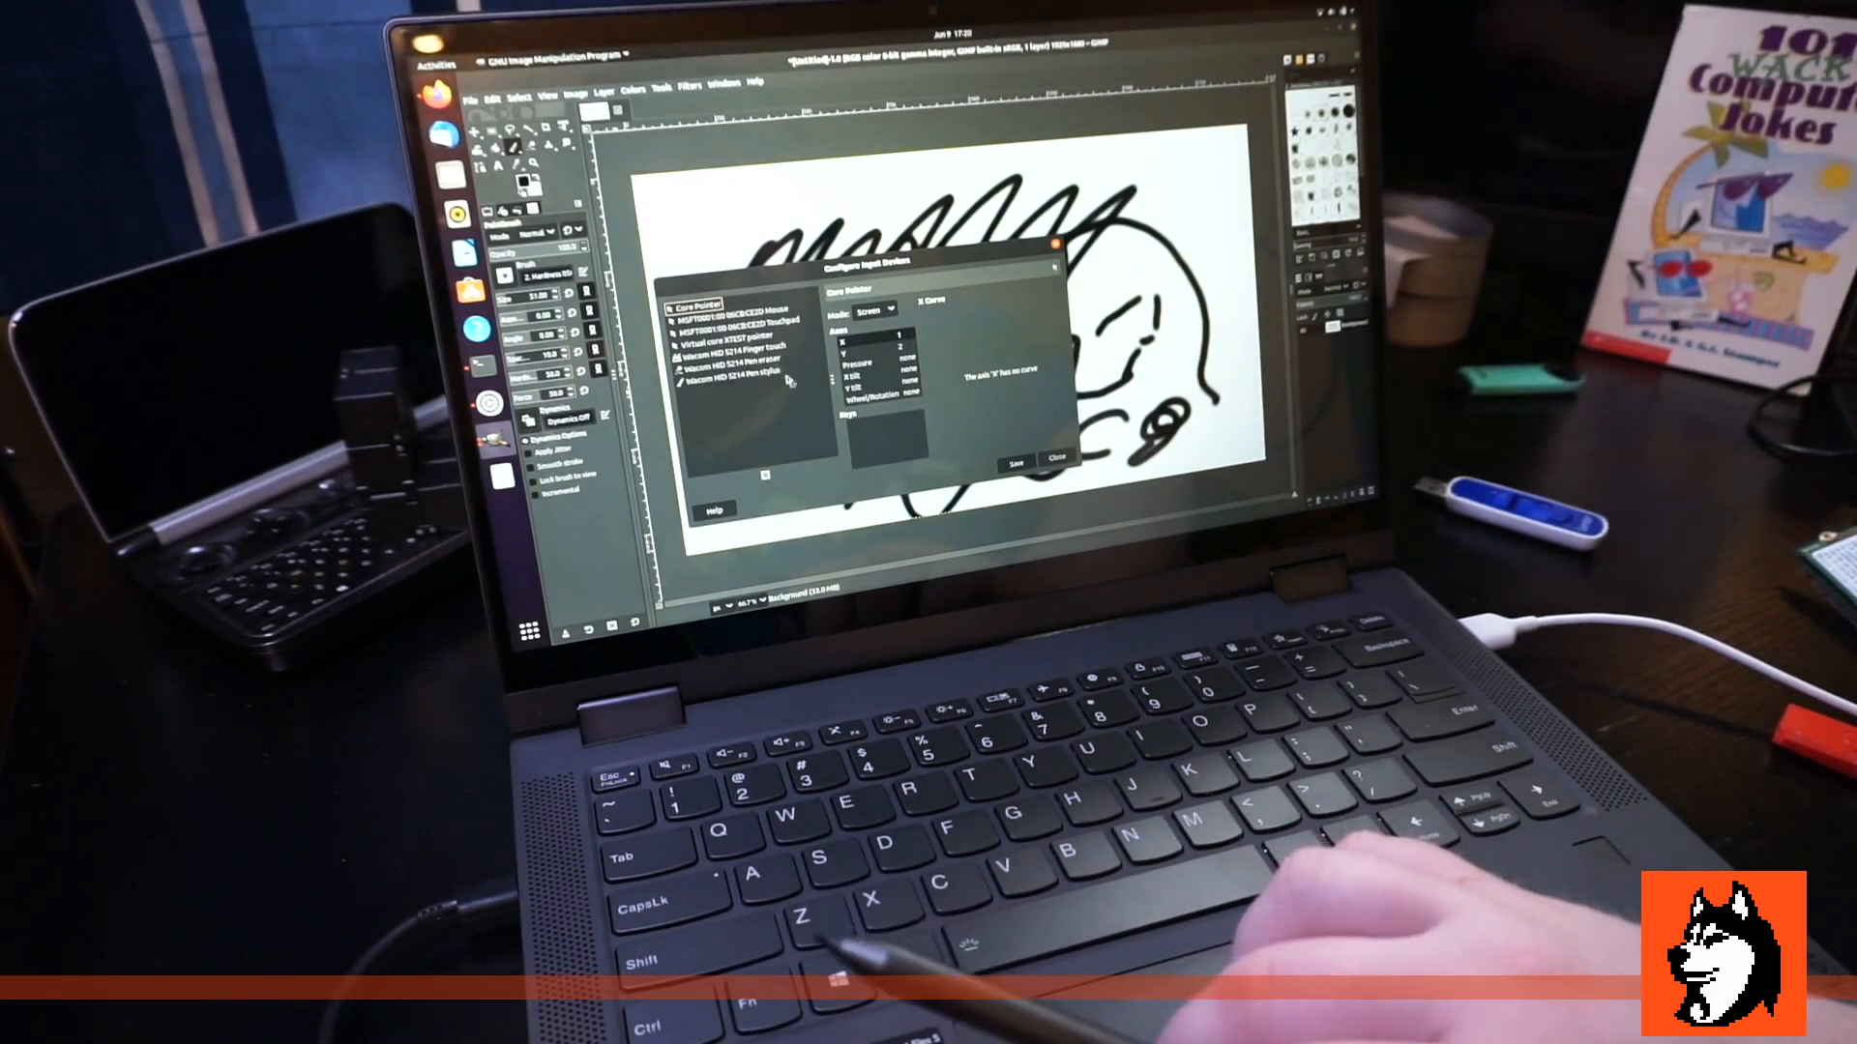
{"action": "left_click", "coordinate": [714, 394]}
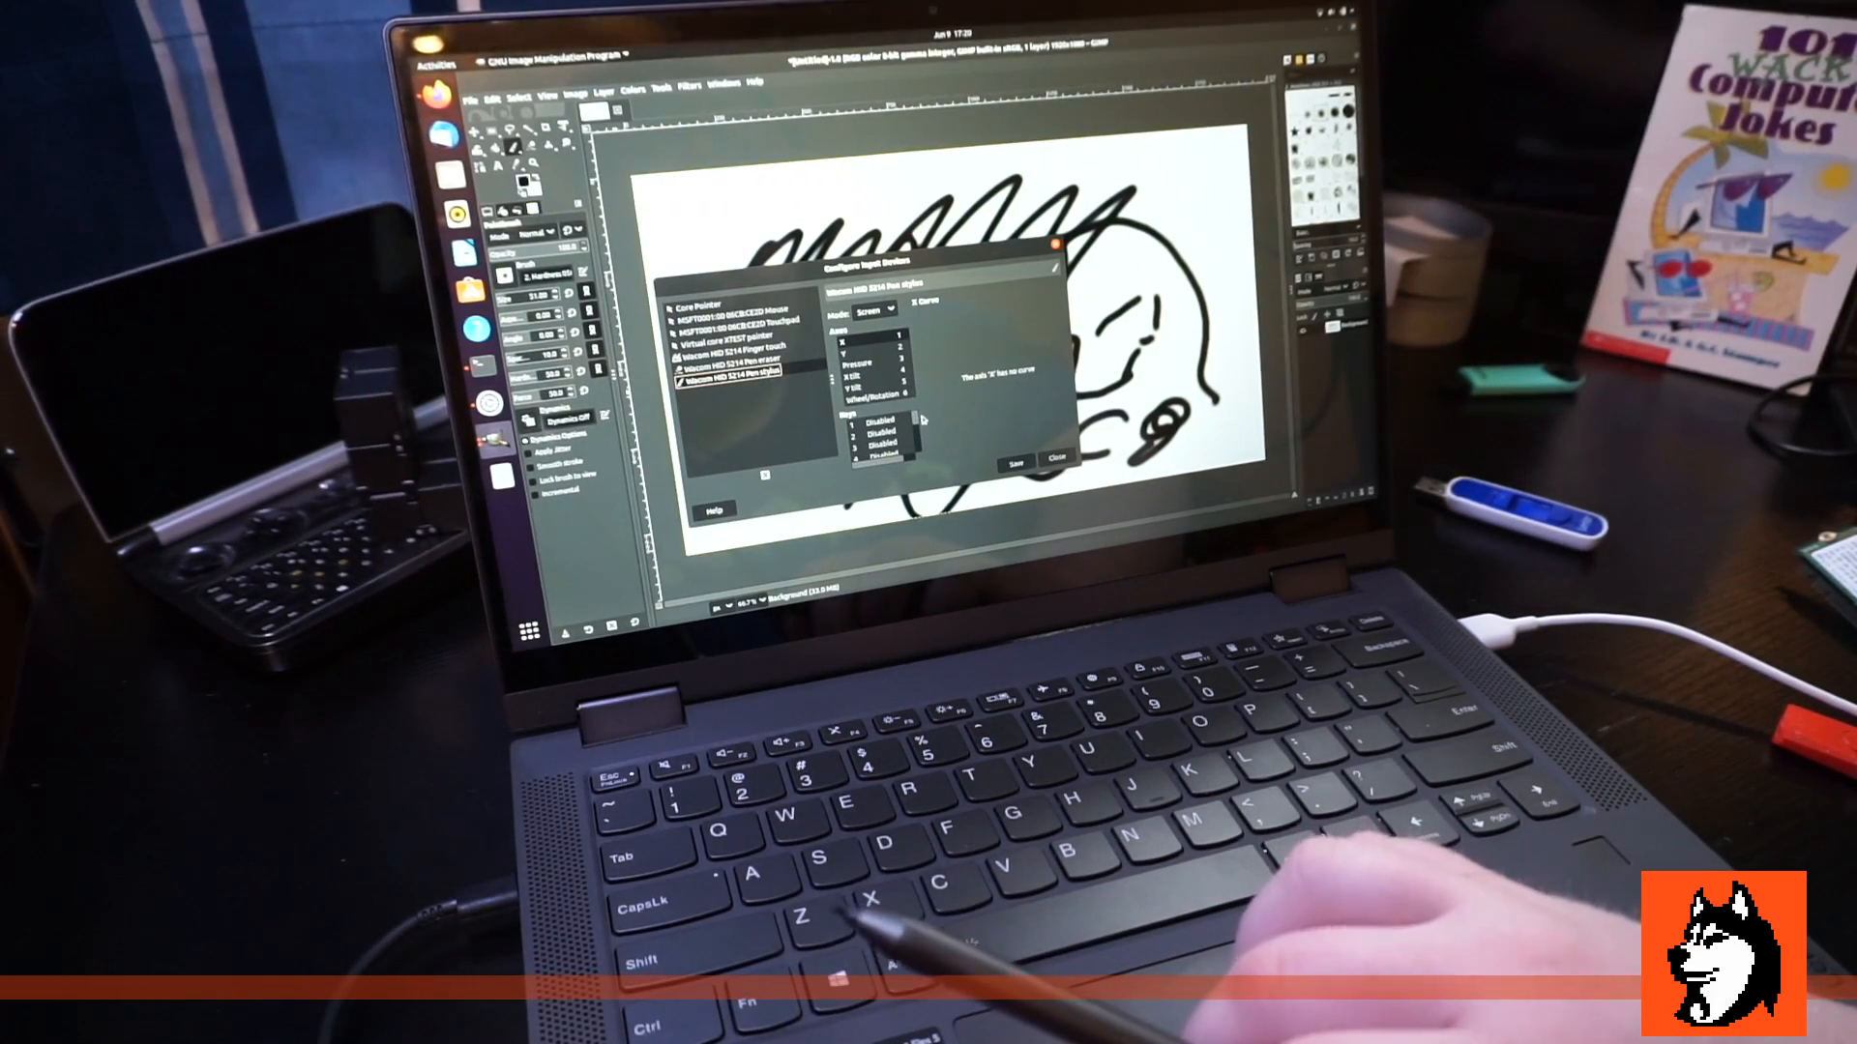